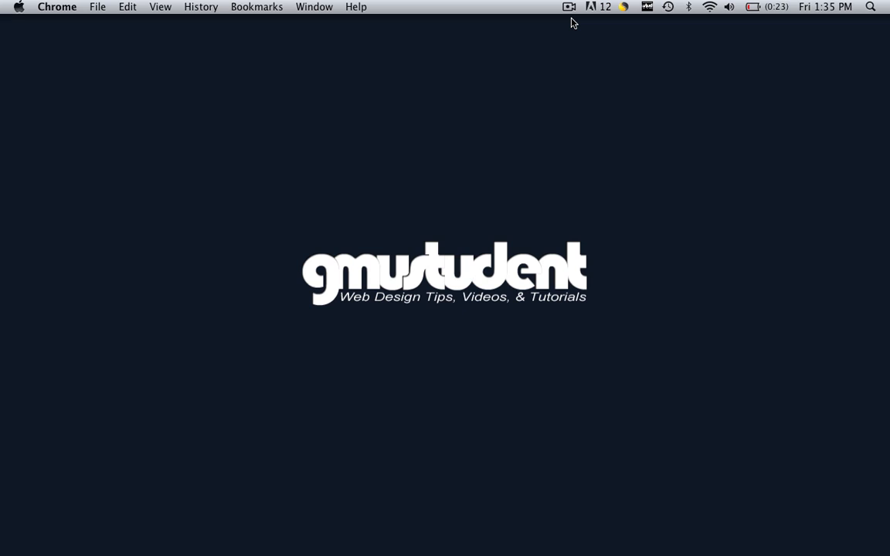
pyautogui.moveTo(433, 253)
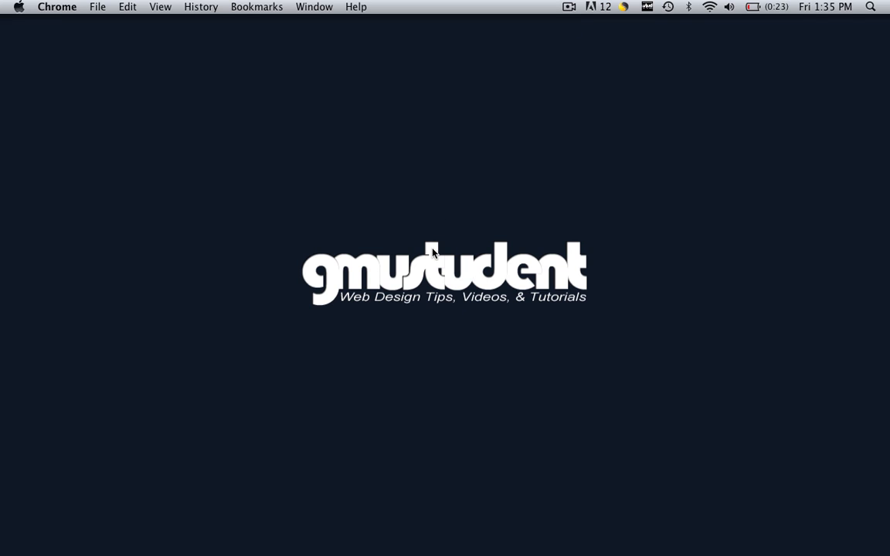
pyautogui.moveTo(702, 442)
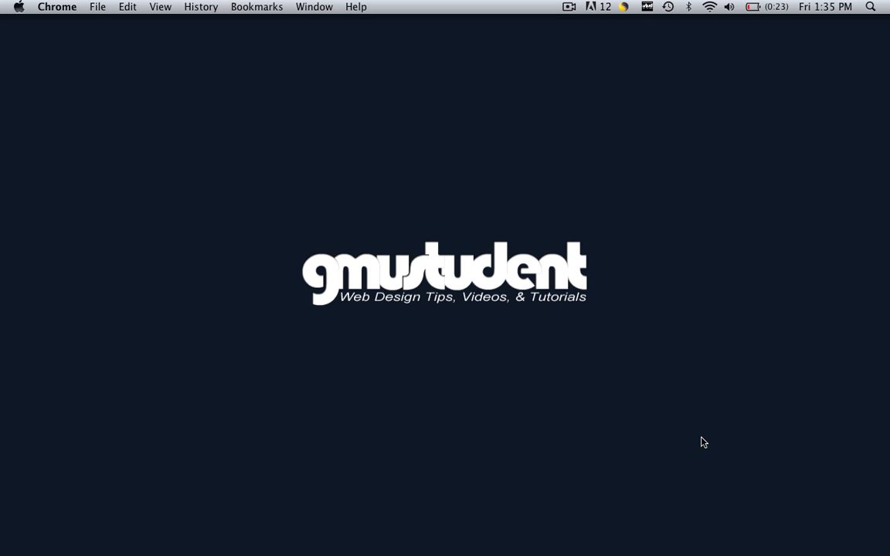
pyautogui.moveTo(479, 497)
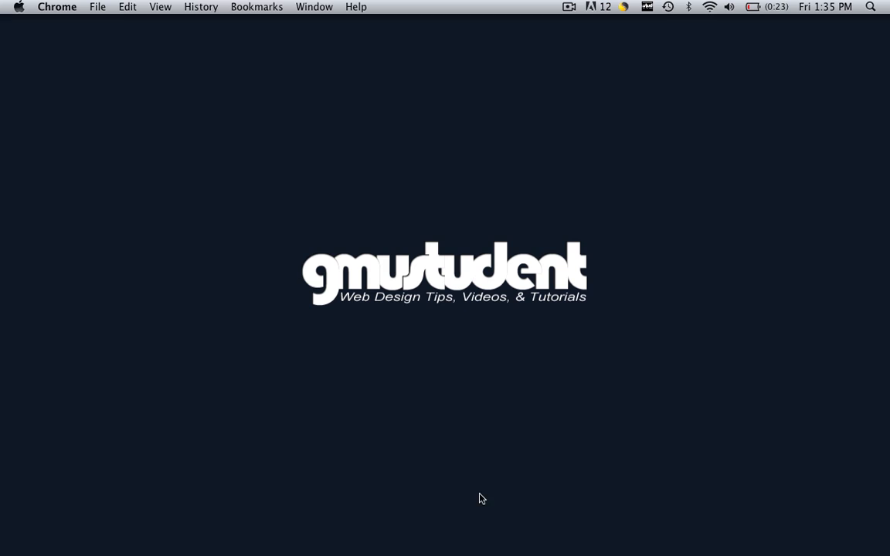
pyautogui.moveTo(380, 439)
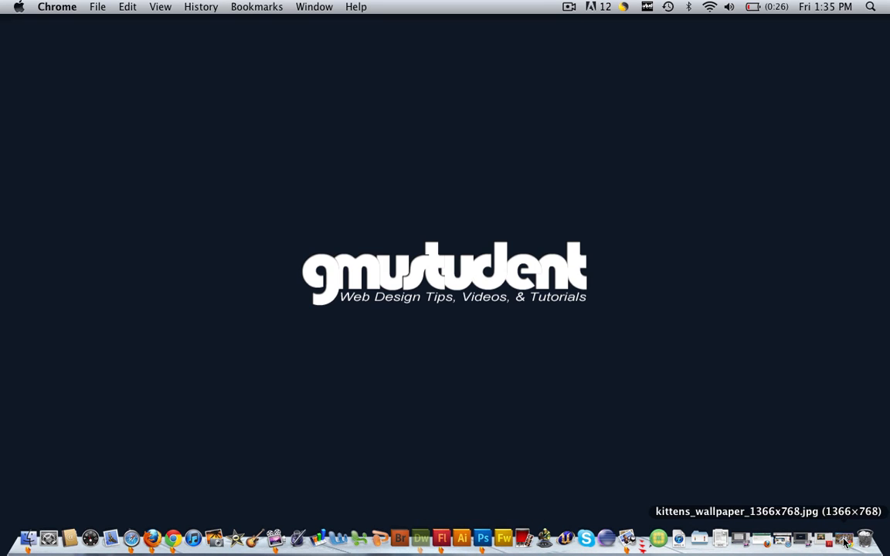
# - Pause the slideshow and step through the tigers, lion and cheetah slides with the next button
pyautogui.click(420, 538)
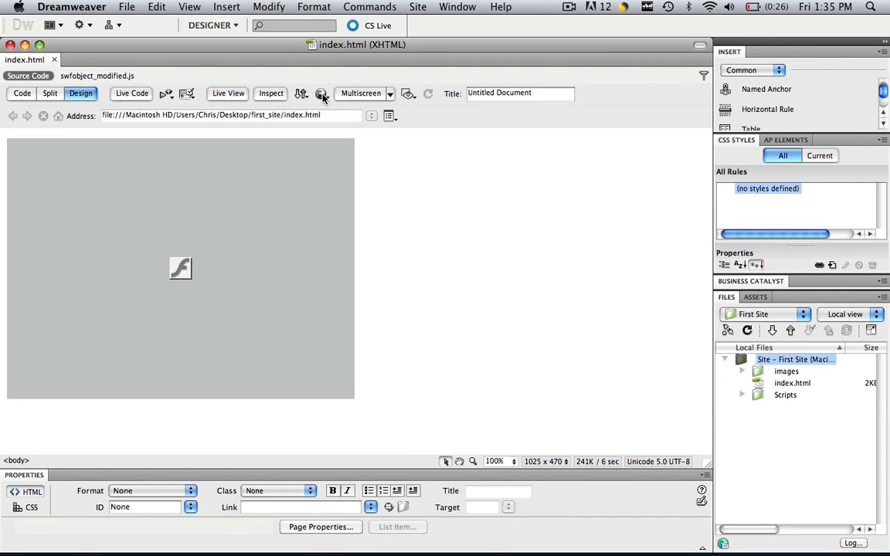
pyautogui.moveTo(395, 186)
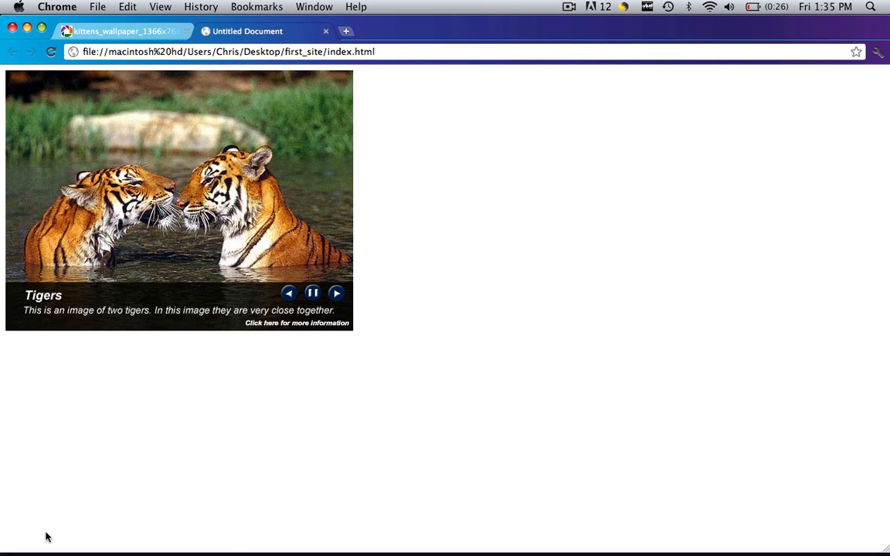
pyautogui.click(312, 294)
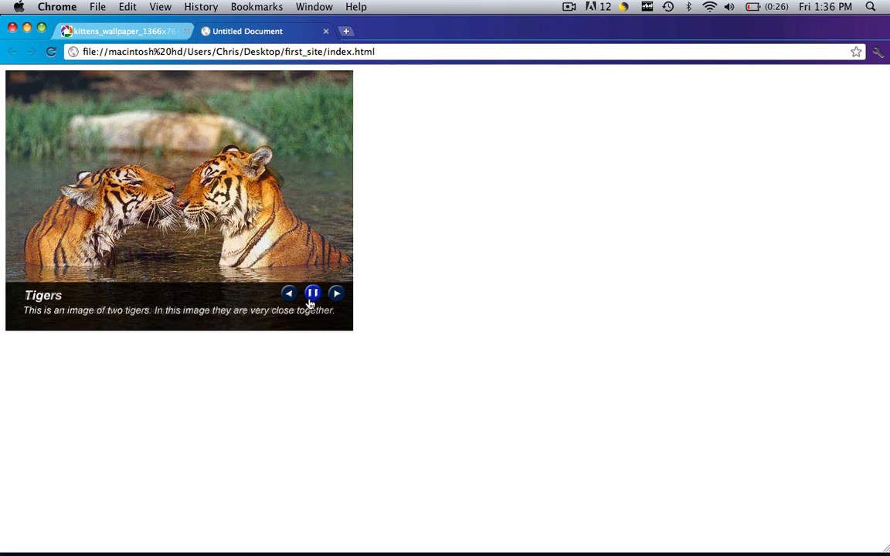
pyautogui.click(336, 293)
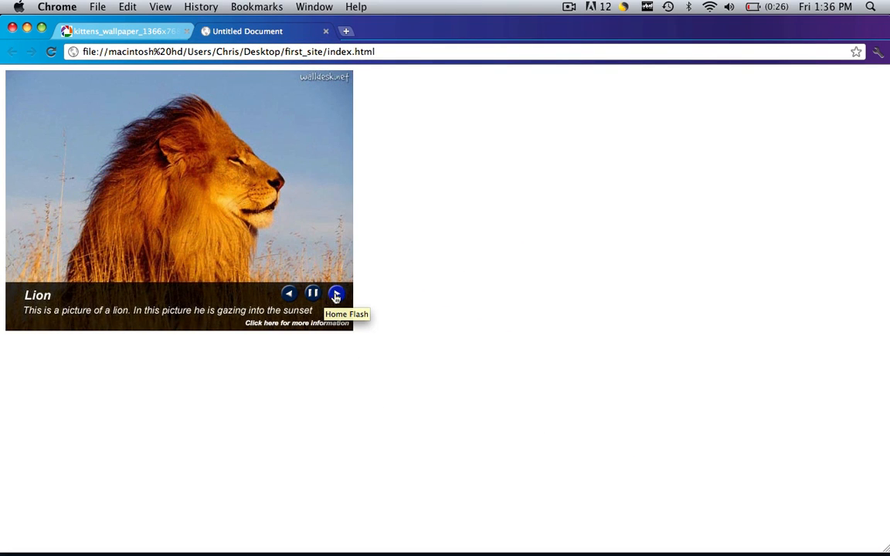
pyautogui.click(337, 294)
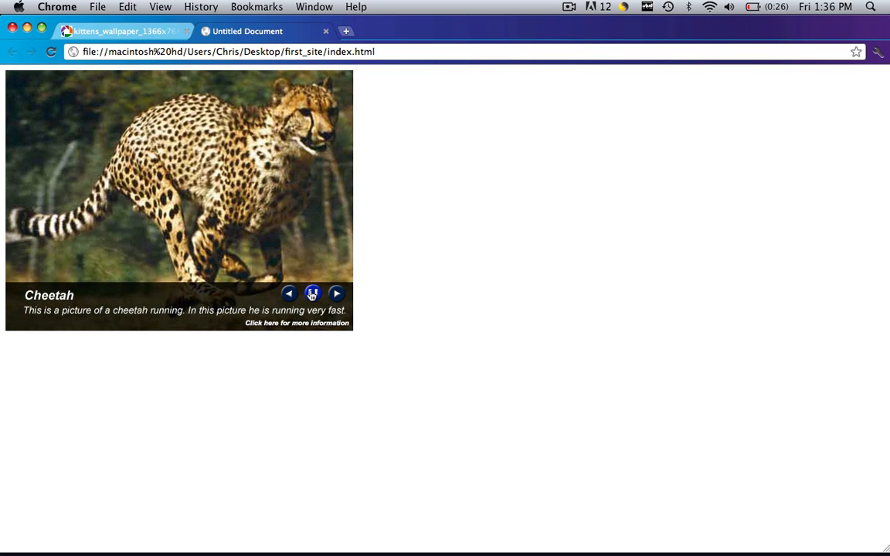
pyautogui.click(312, 293)
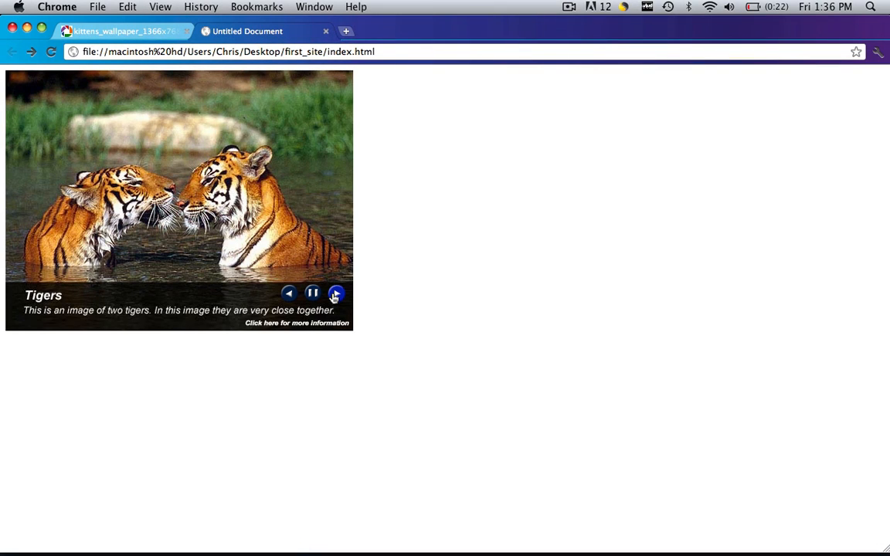
pyautogui.click(337, 294)
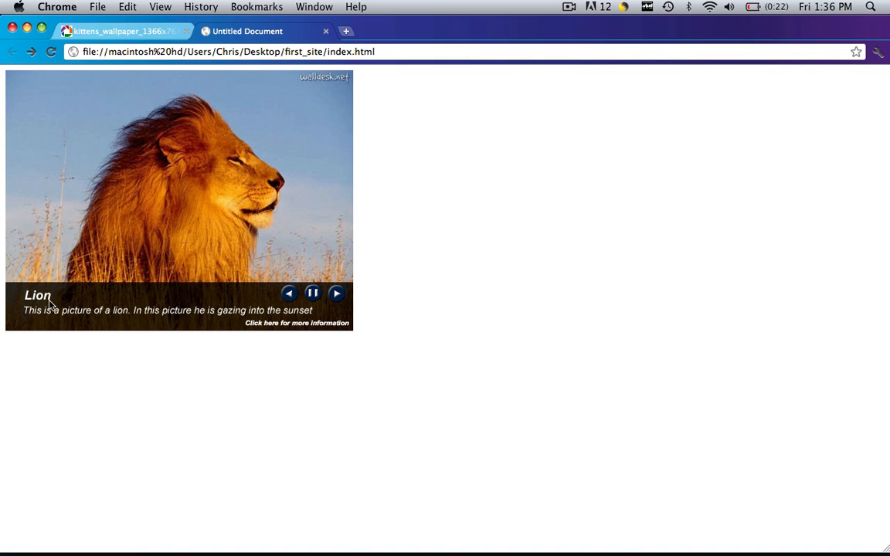
pyautogui.moveTo(107, 248)
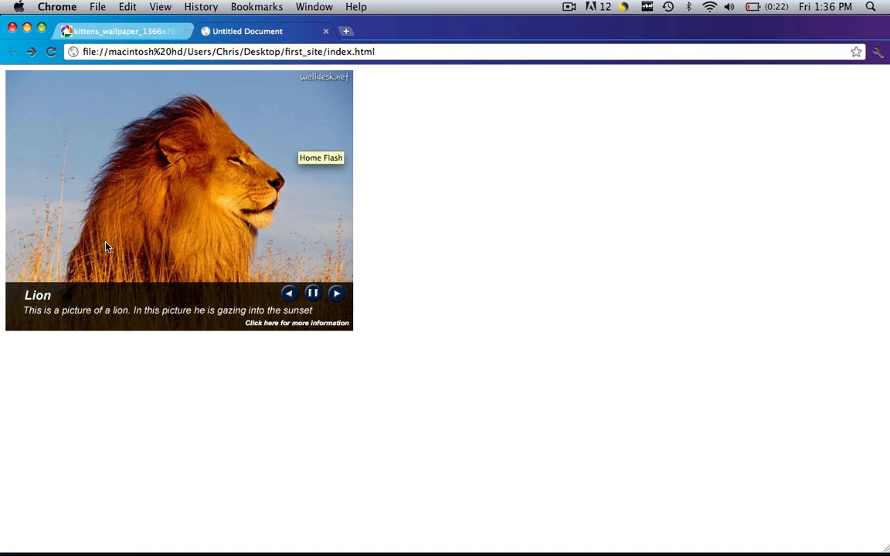
pyautogui.moveTo(152, 31)
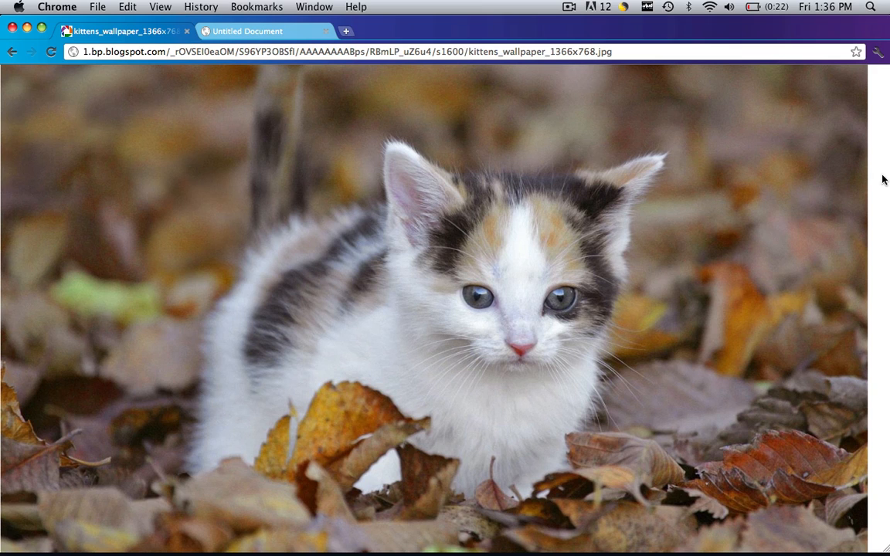
pyautogui.moveTo(284, 323)
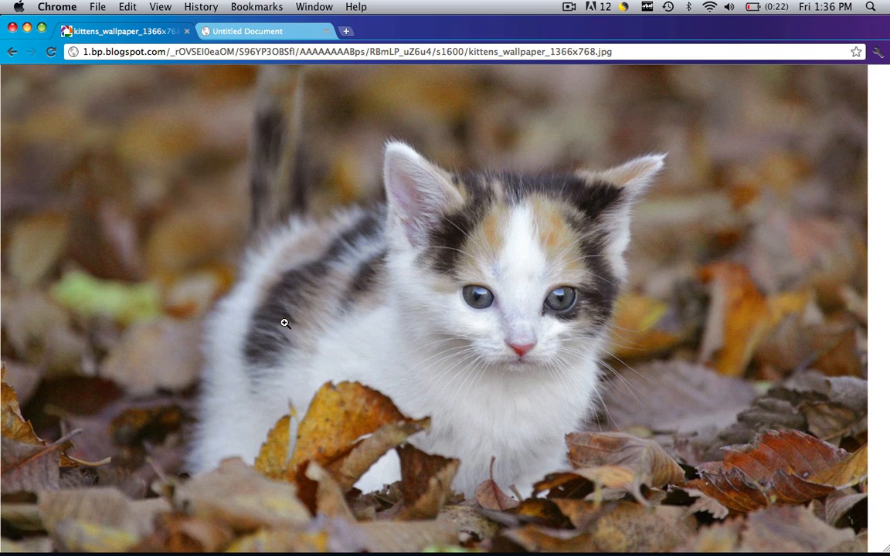
pyautogui.moveTo(545, 235)
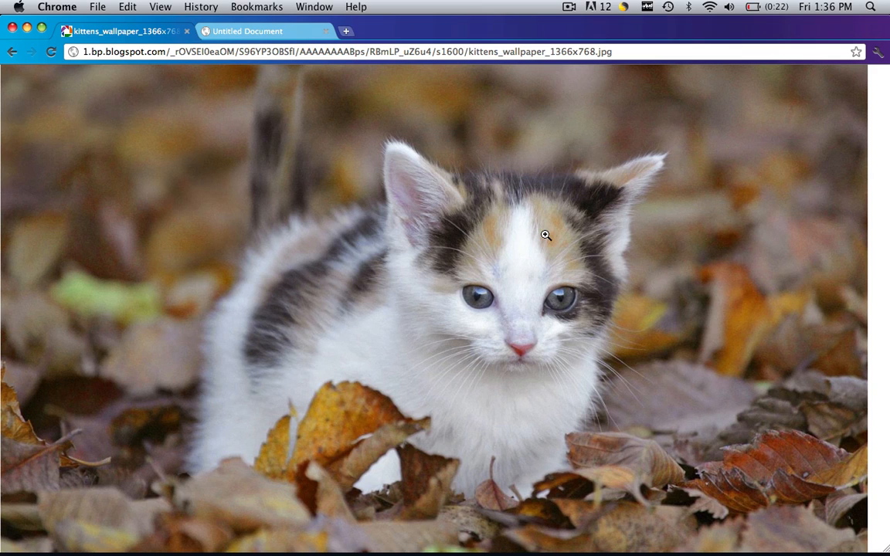
pyautogui.moveTo(556, 274)
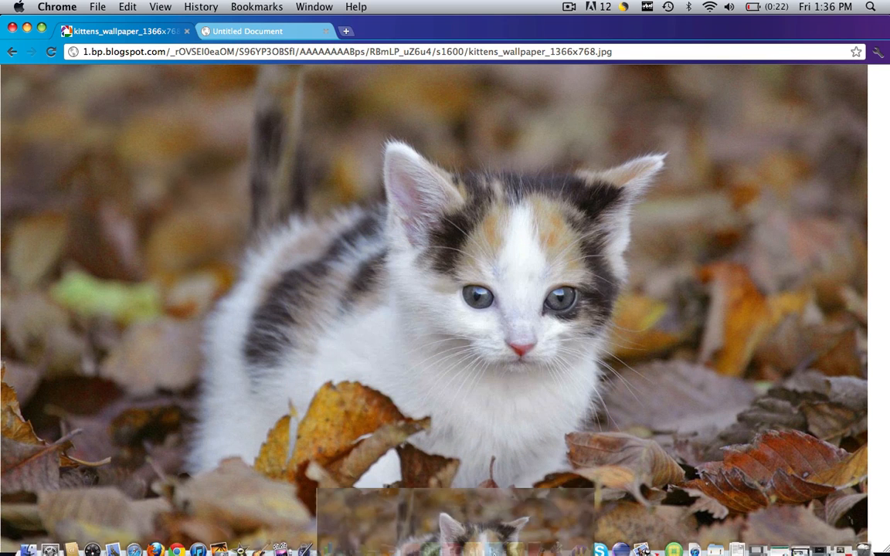
# - Open the kittens wallpaper image in Photoshop from the browser
pyautogui.click(494, 538)
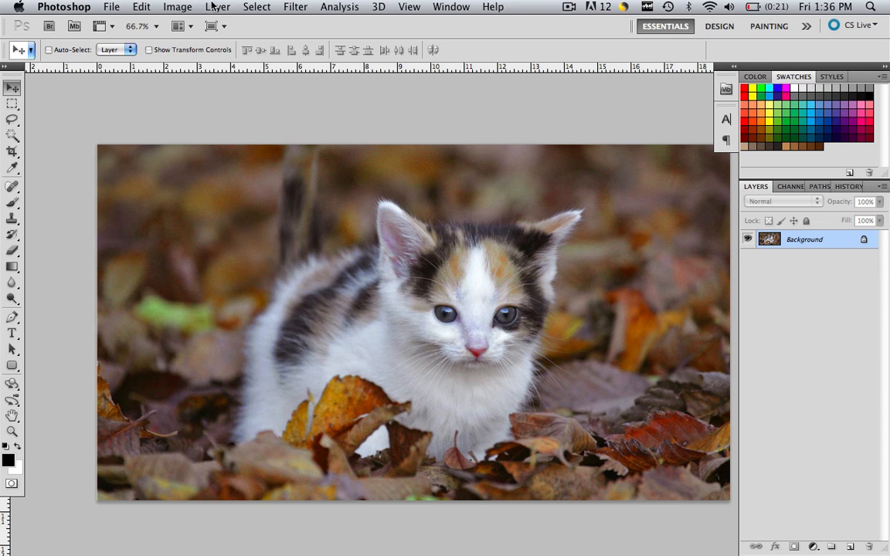
# - Resize the kitten photo to 375 px high with constrained proportions via Image Size
pyautogui.click(176, 6)
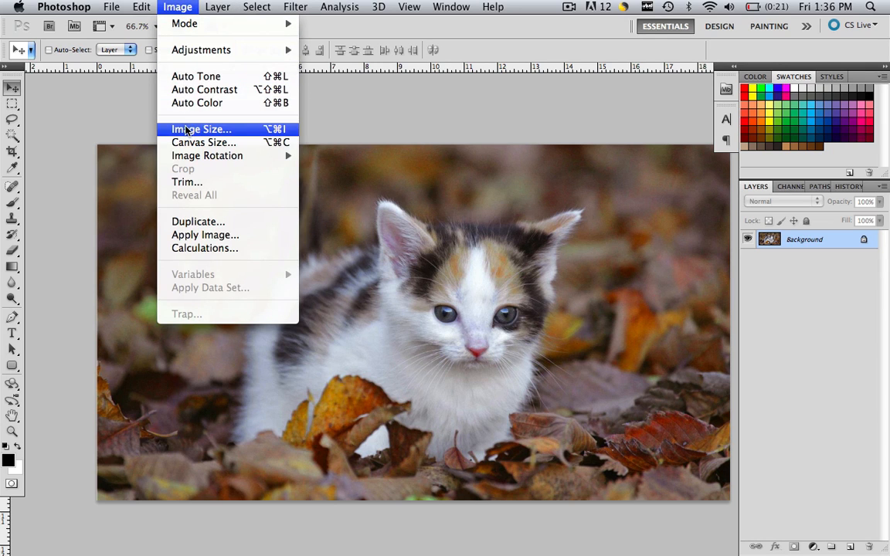
pyautogui.click(201, 130)
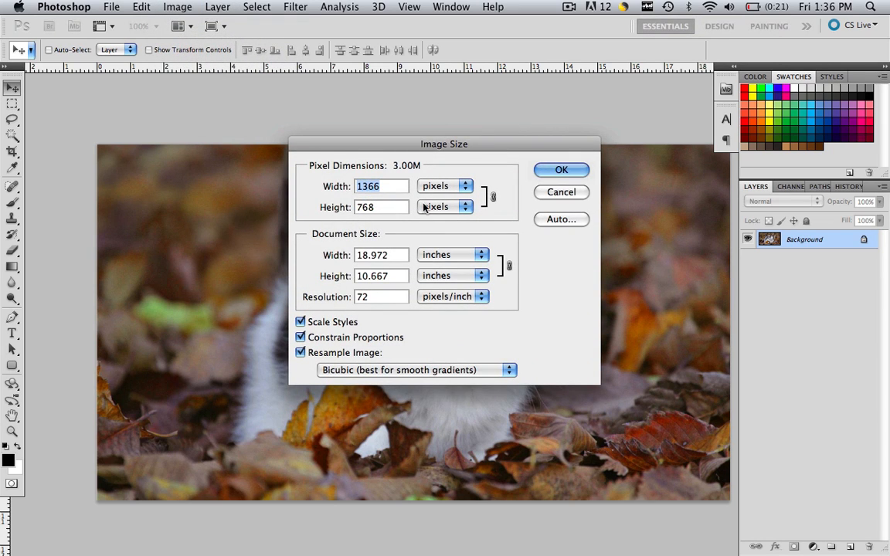
pyautogui.write('500')
pyautogui.click(381, 207)
pyautogui.write('375')
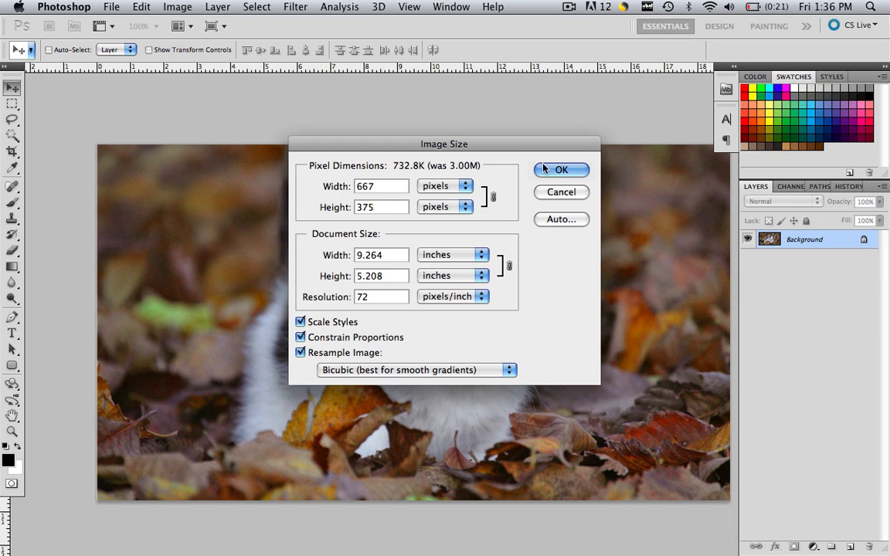
pyautogui.click(561, 168)
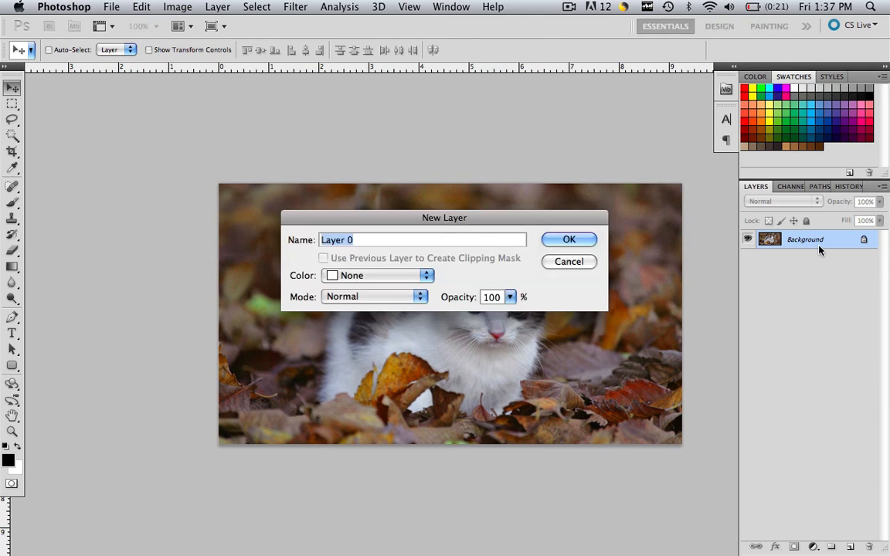
# - Confirm Layer 0 and make a fixed-size 500 × 375 rectangular marquee selection on the kitten
pyautogui.click(568, 238)
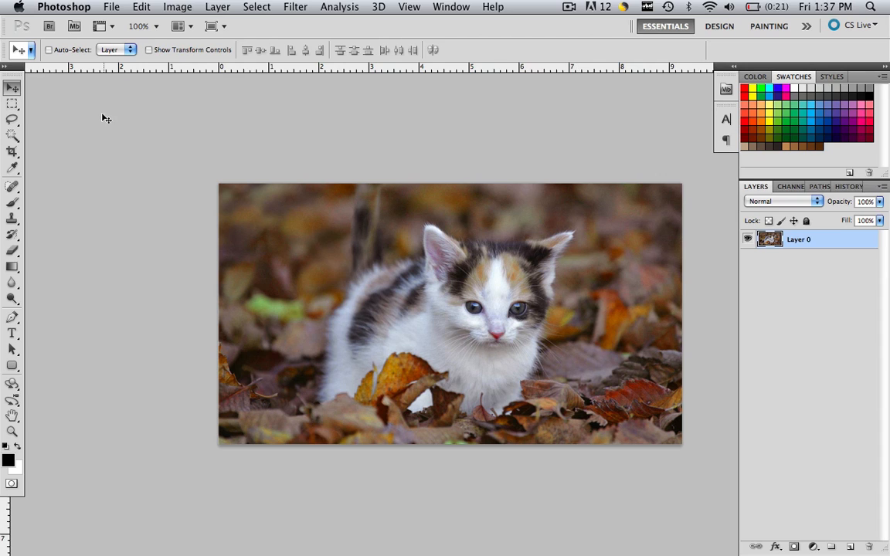
pyautogui.click(13, 105)
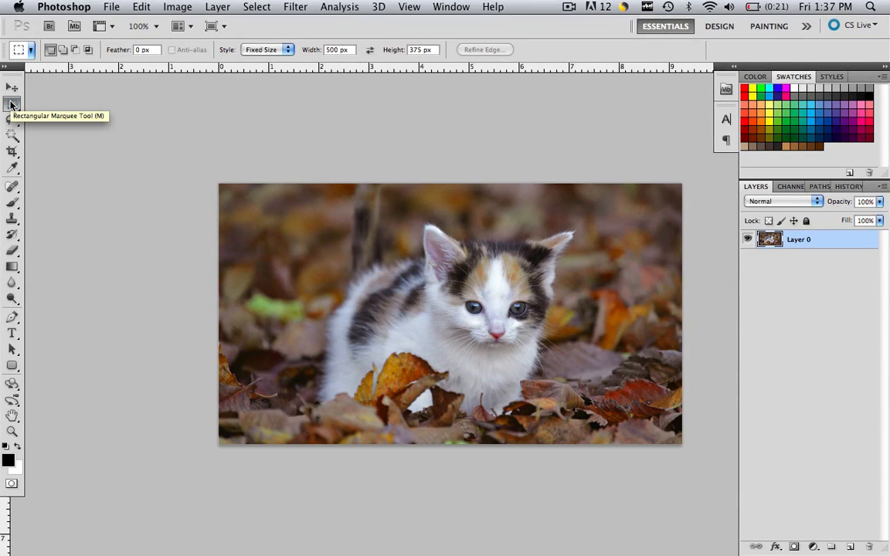
pyautogui.click(266, 49)
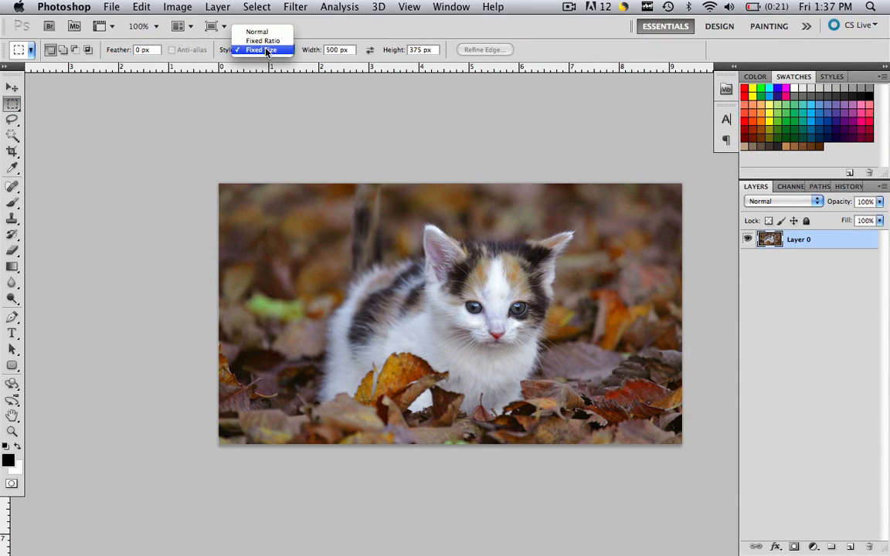
pyautogui.click(263, 49)
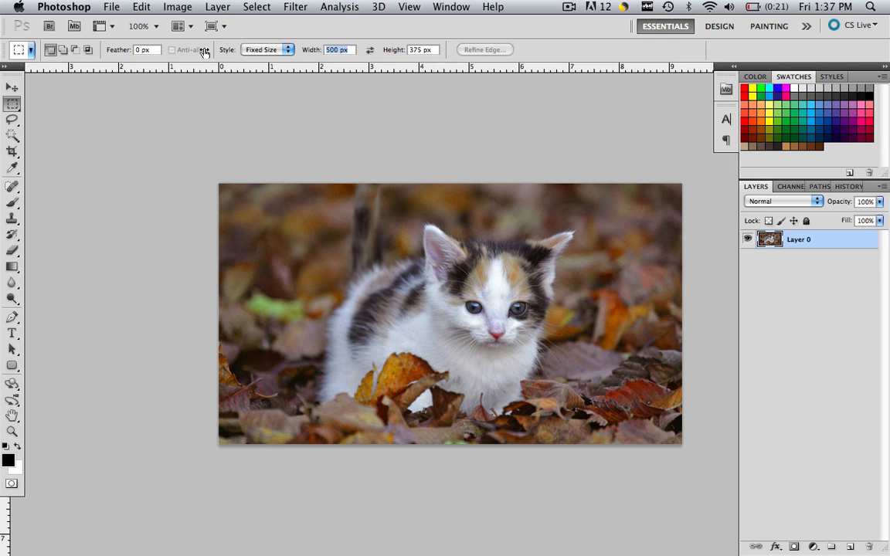
pyautogui.click(420, 49)
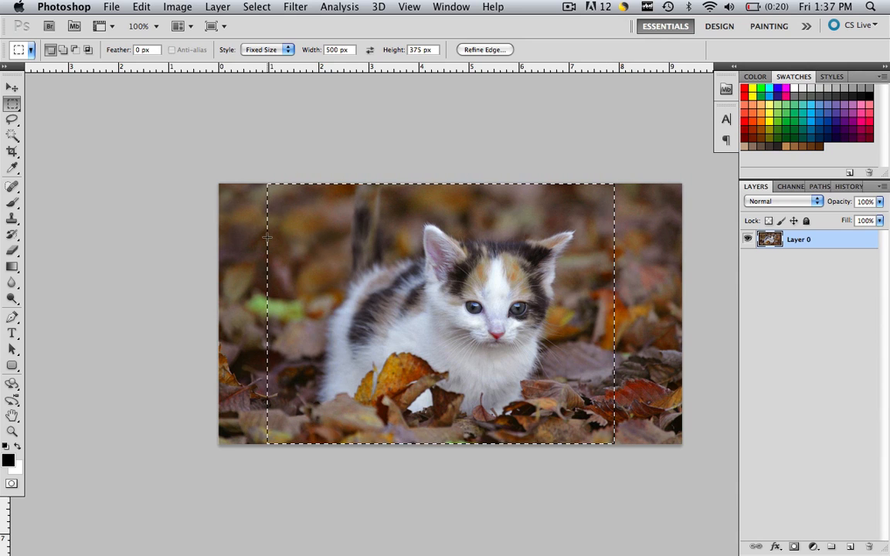
# - Invert the selection to the side strips, delete them and switch to the Crop tool
pyautogui.click(256, 6)
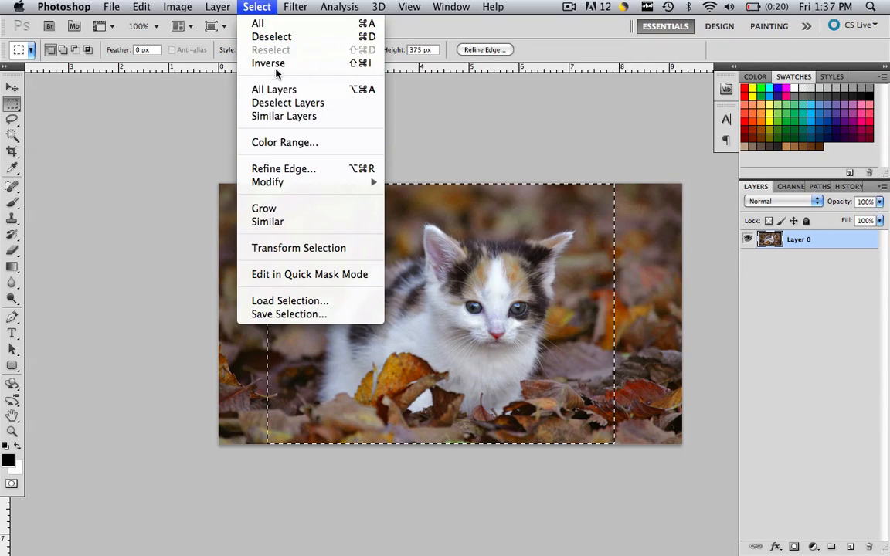
pyautogui.click(268, 62)
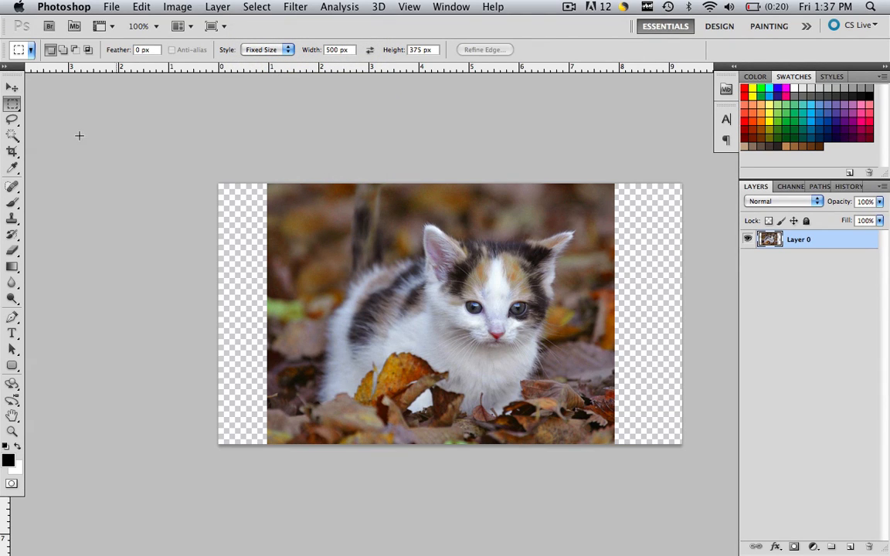
pyautogui.click(12, 151)
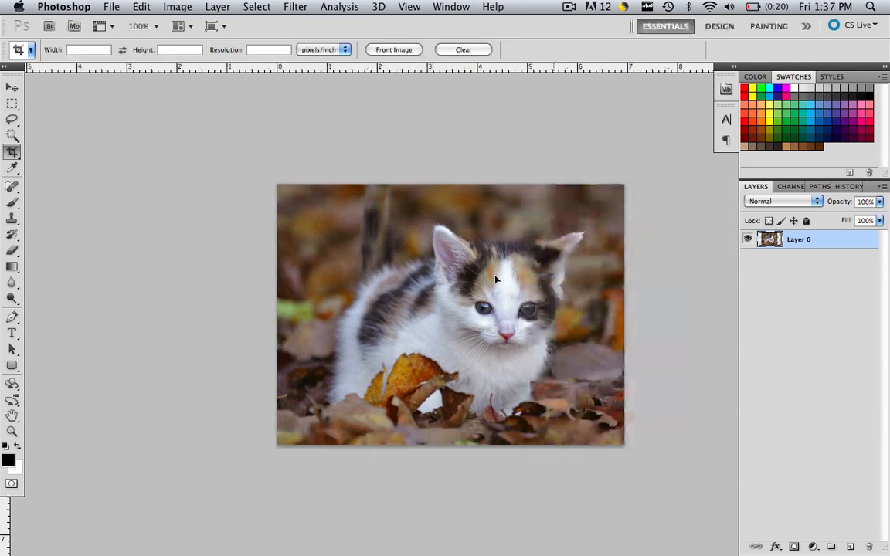
pyautogui.click(176, 6)
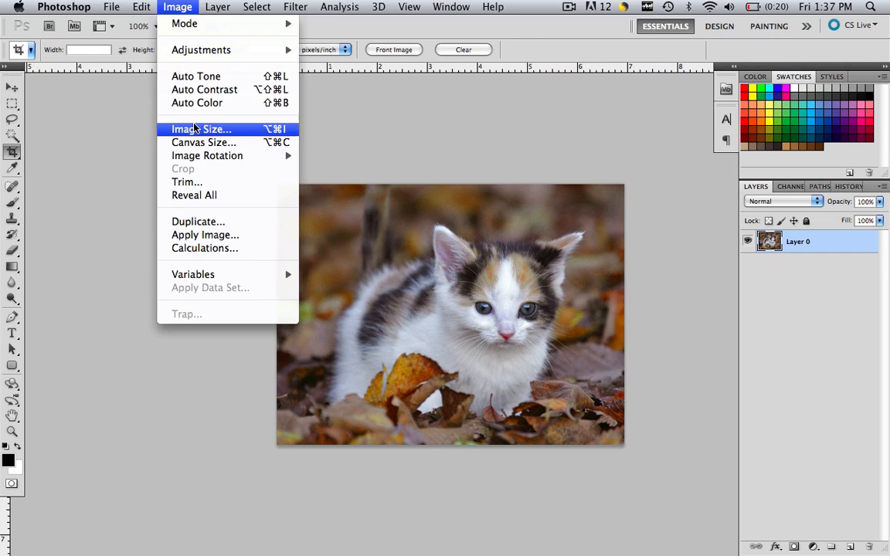
pyautogui.click(200, 129)
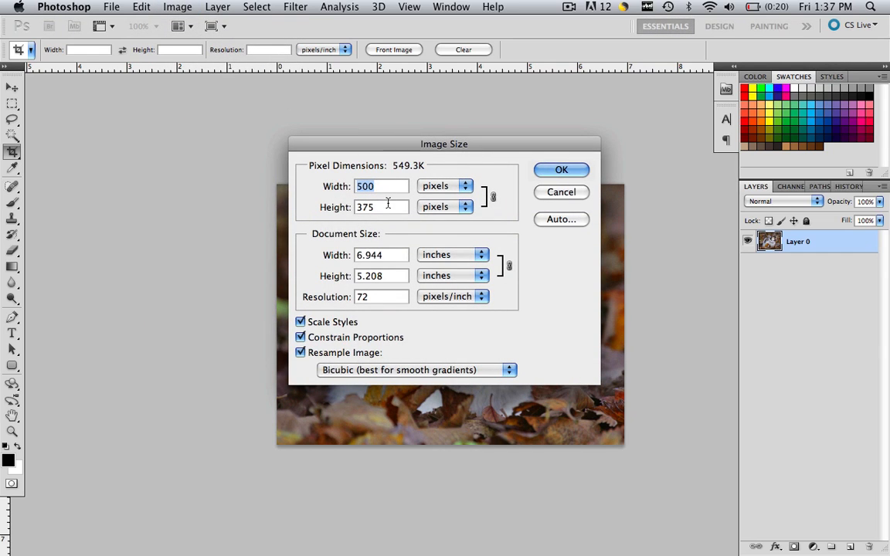
pyautogui.click(561, 169)
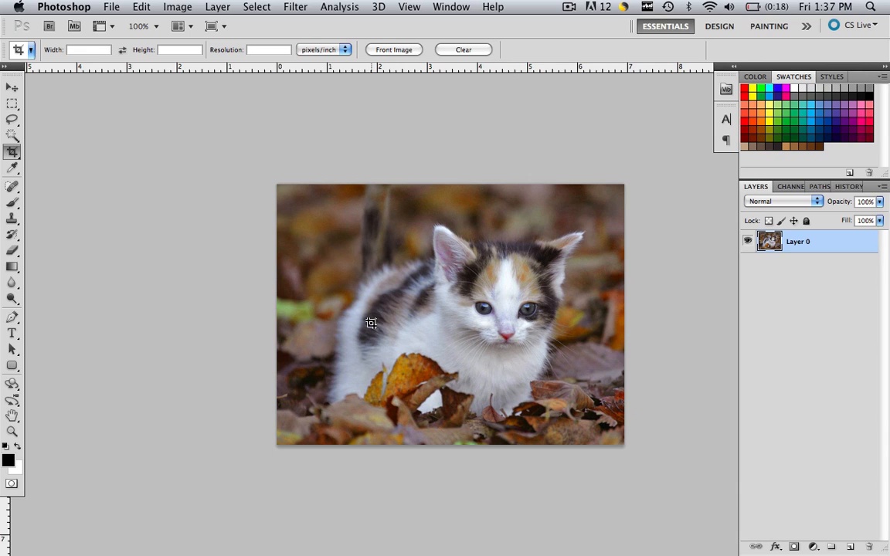
pyautogui.click(111, 6)
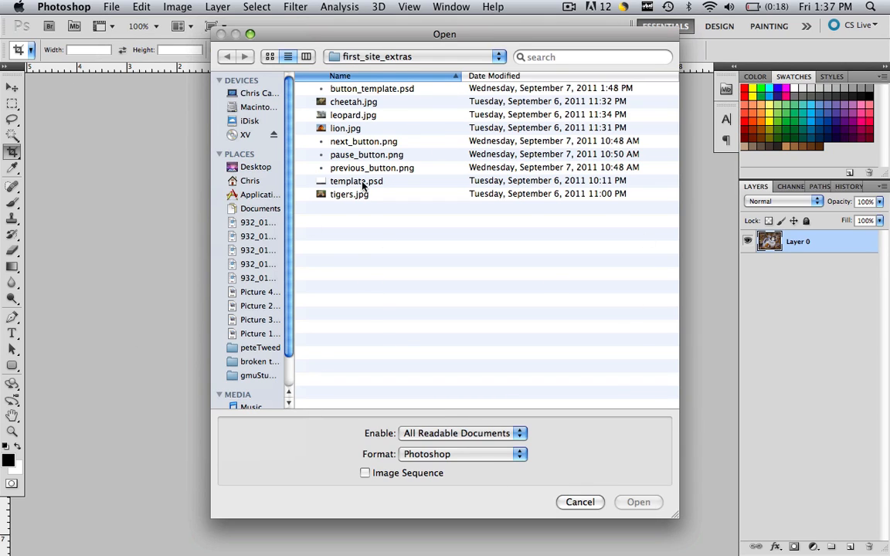
# - Open template.psd and move the kitten layer into it below the Text Background layer
pyautogui.click(356, 179)
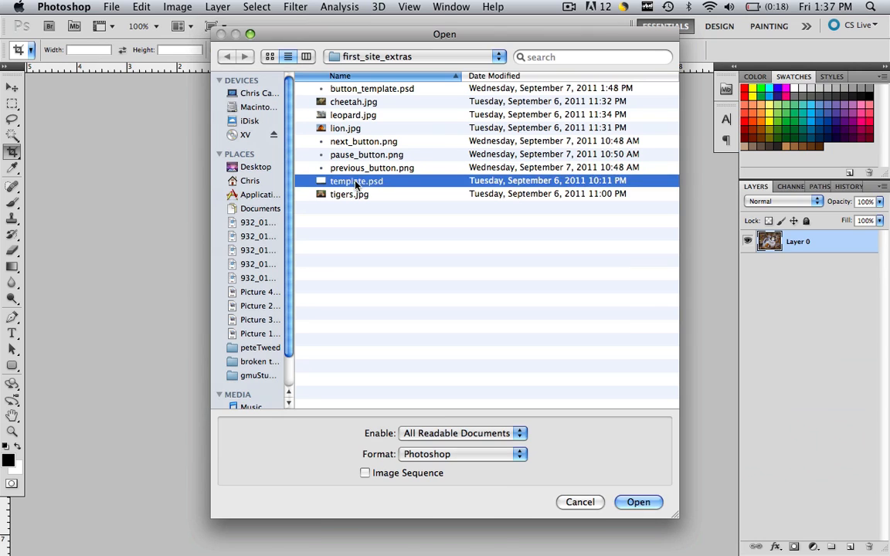
pyautogui.click(638, 502)
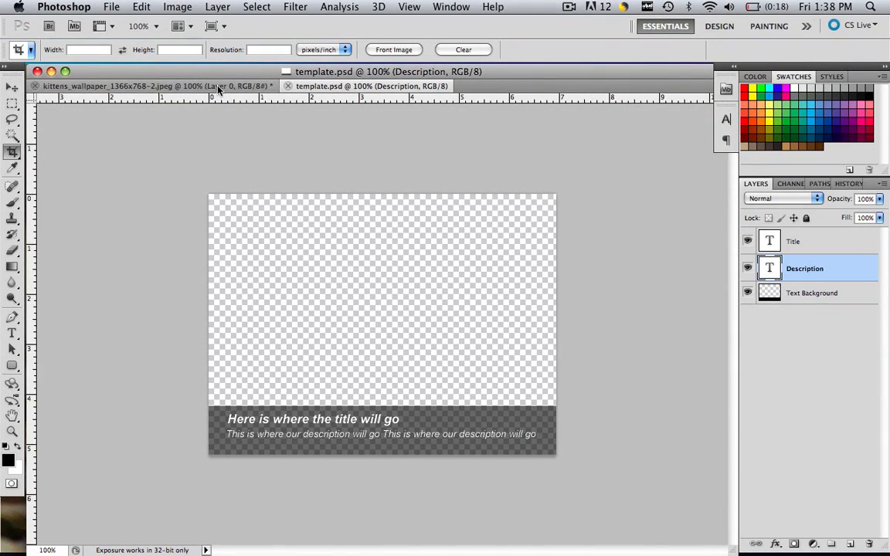
pyautogui.click(154, 87)
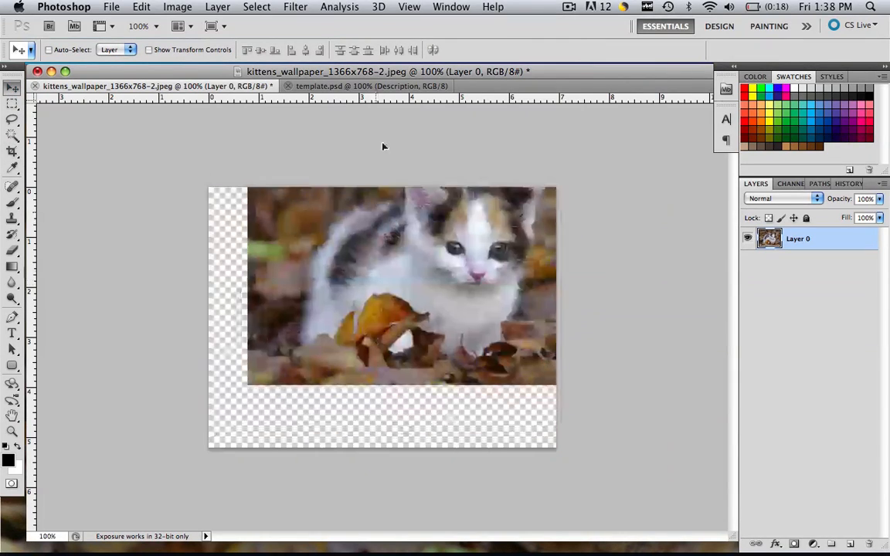
pyautogui.click(352, 86)
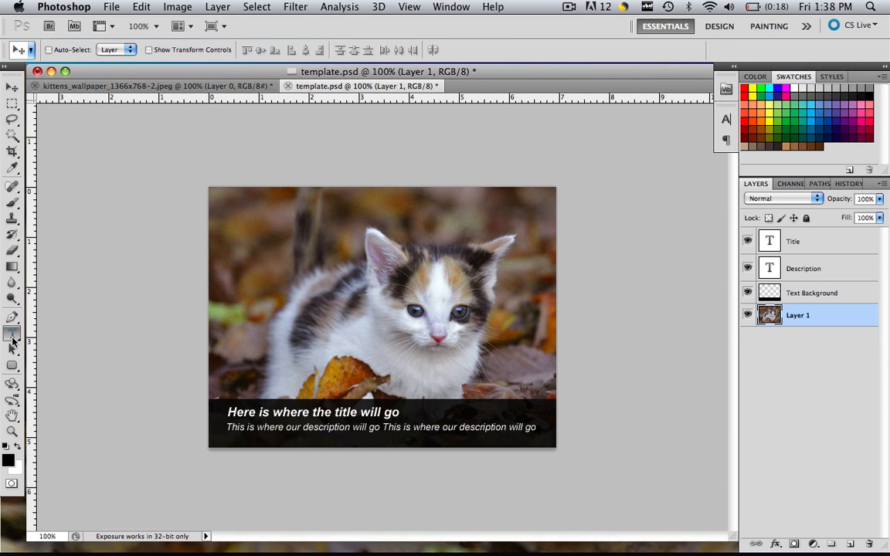
# - Replace the placeholder title with 'House Cat' and select the whole description text
pyautogui.click(794, 241)
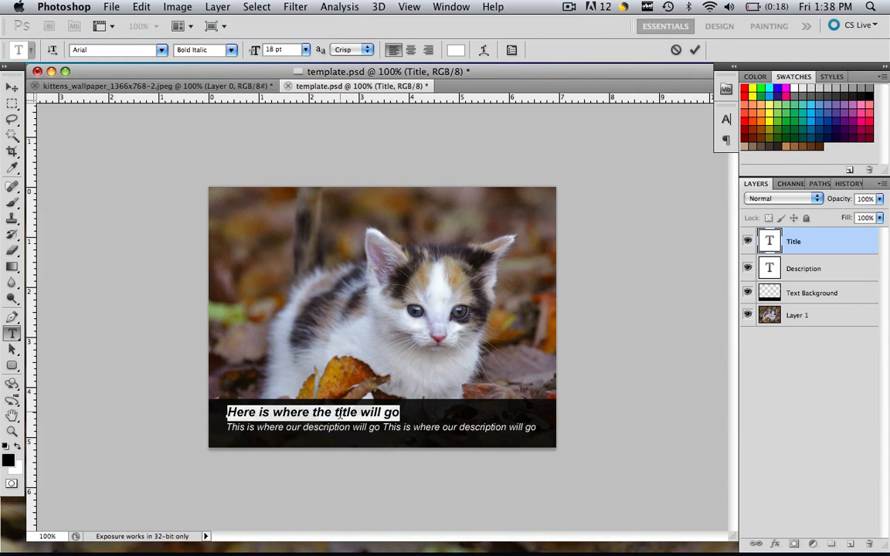
pyautogui.write('House Cat')
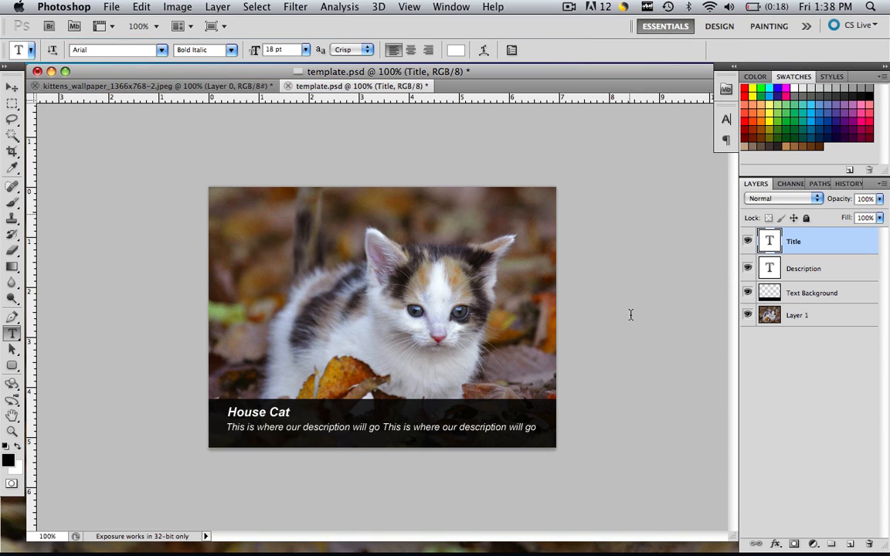
pyautogui.click(803, 268)
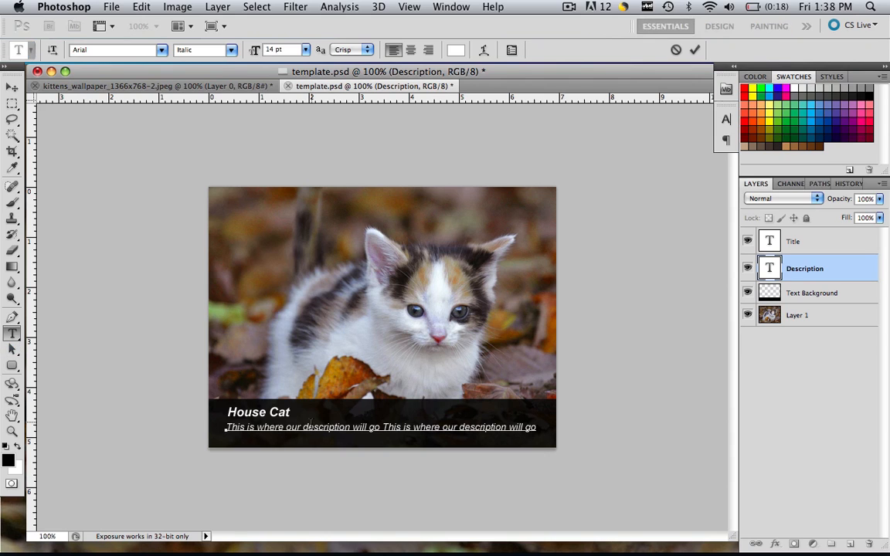
pyautogui.tripleClick(380, 426)
pyautogui.write('This is')
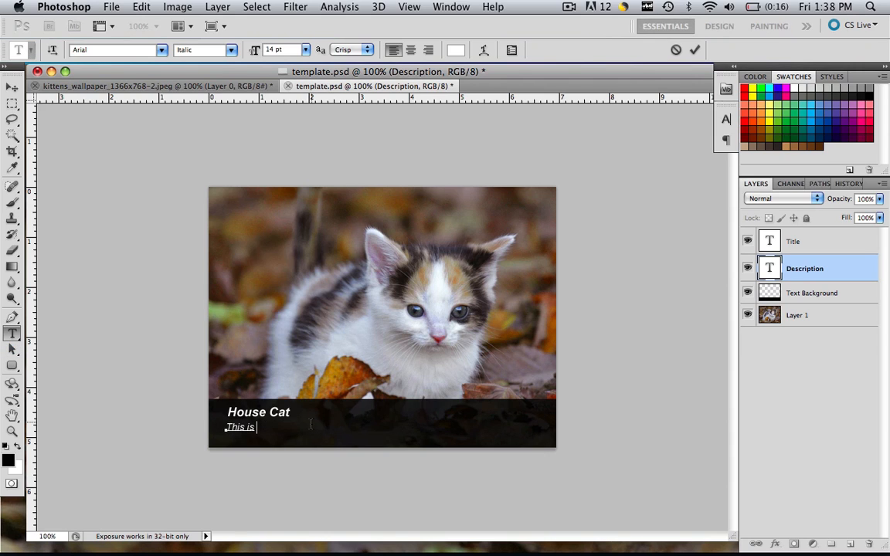
# - Replace the description with a house cat playing in the leaves and commit the text
pyautogui.write('a nice picture of a h')
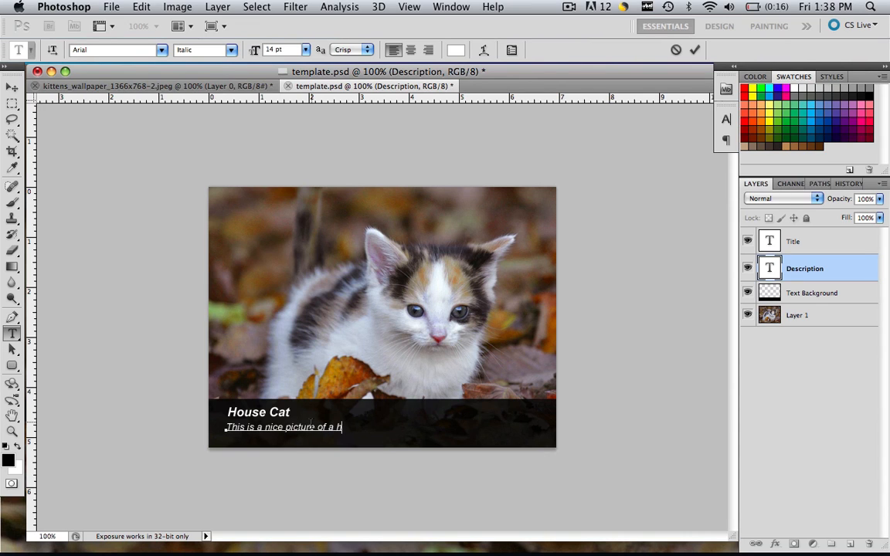
pyautogui.write('ouse cat playing in the')
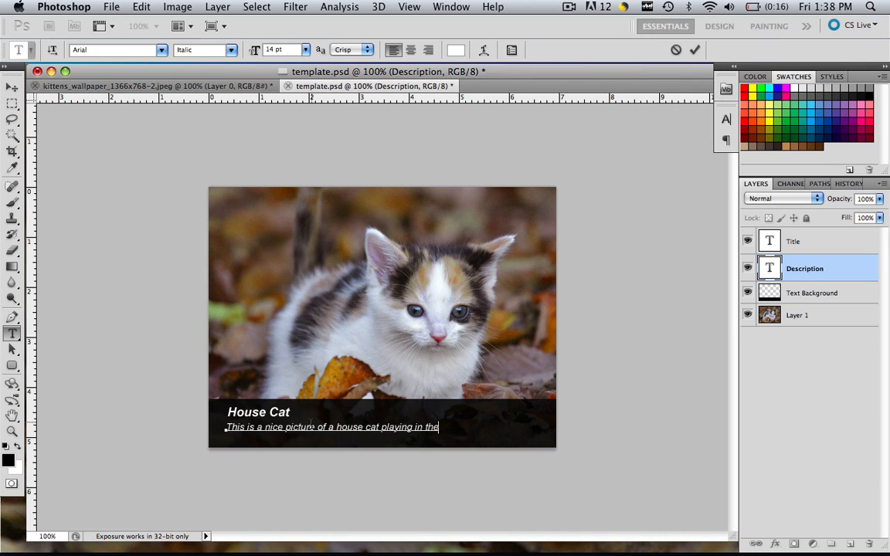
pyautogui.write('leaves')
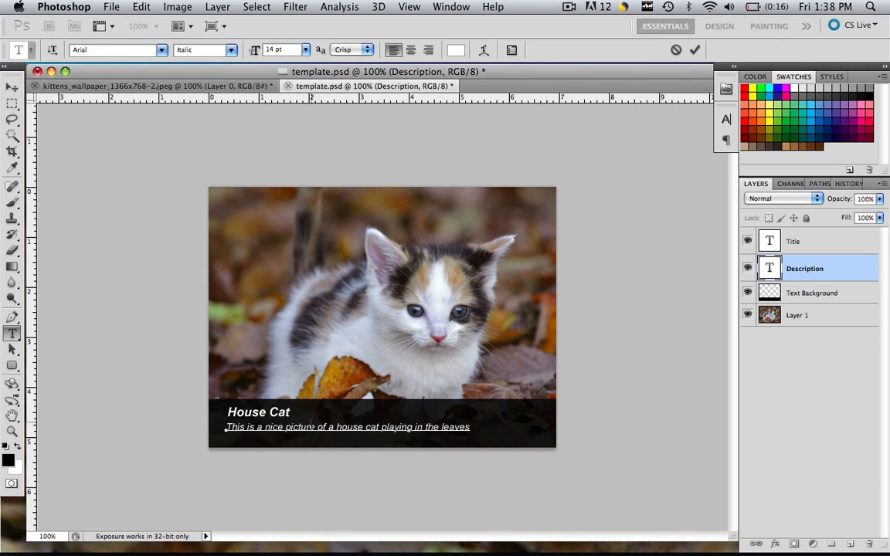
pyautogui.click(692, 49)
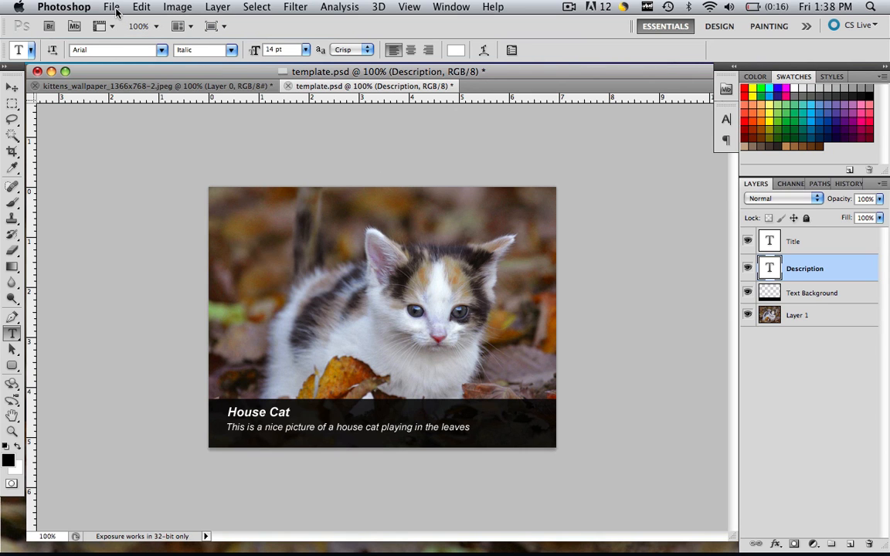
# - Save As house_cat in JPEG format in the first_site_extras folder
pyautogui.click(112, 6)
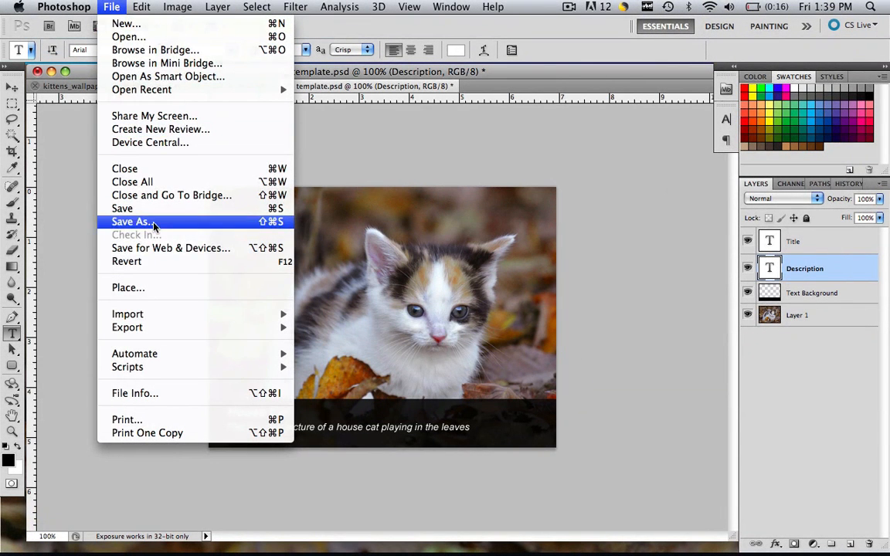
pyautogui.click(133, 223)
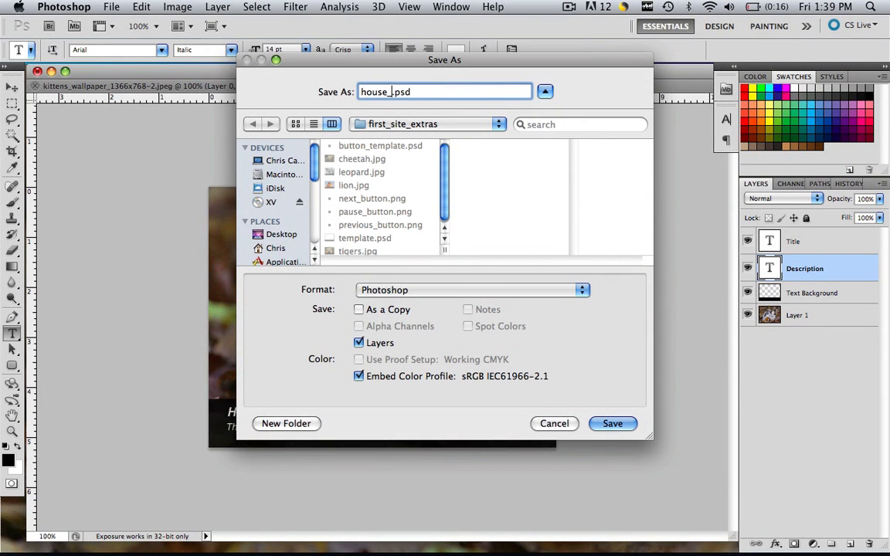
pyautogui.write('cat')
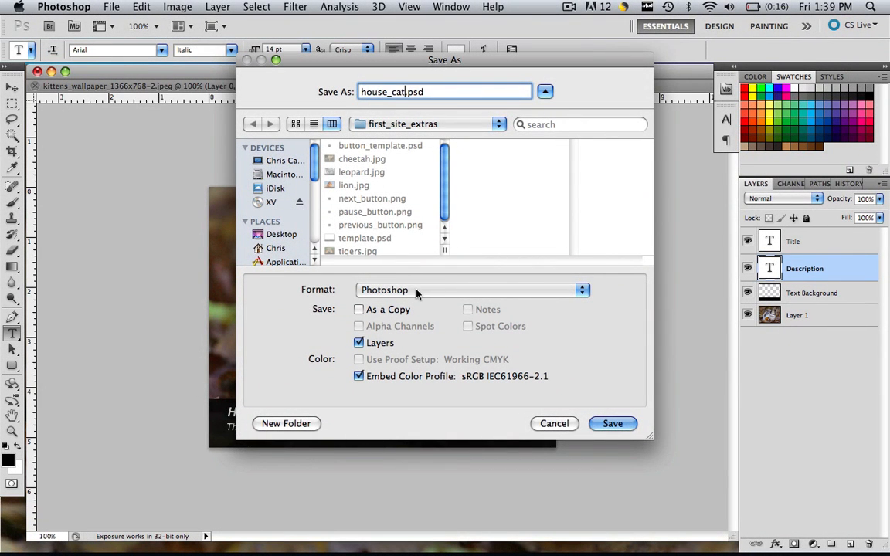
pyautogui.click(471, 290)
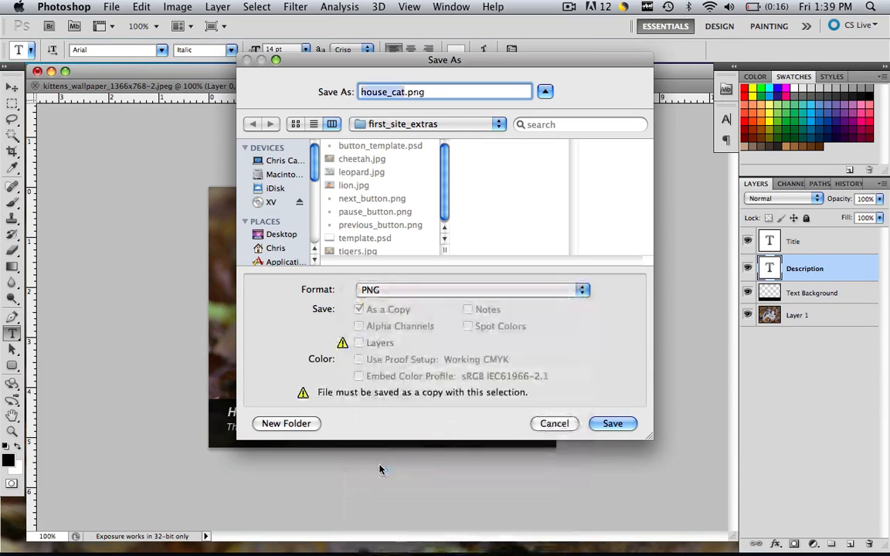
pyautogui.click(473, 291)
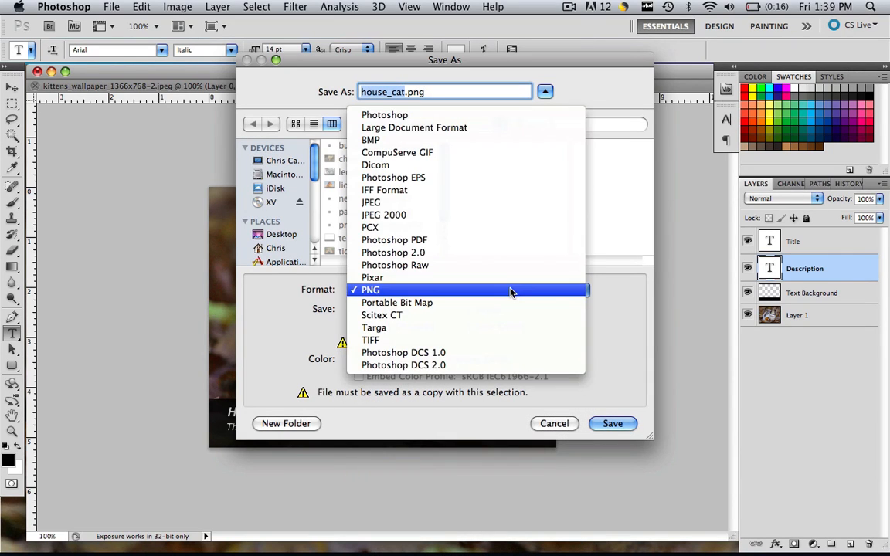
pyautogui.click(371, 202)
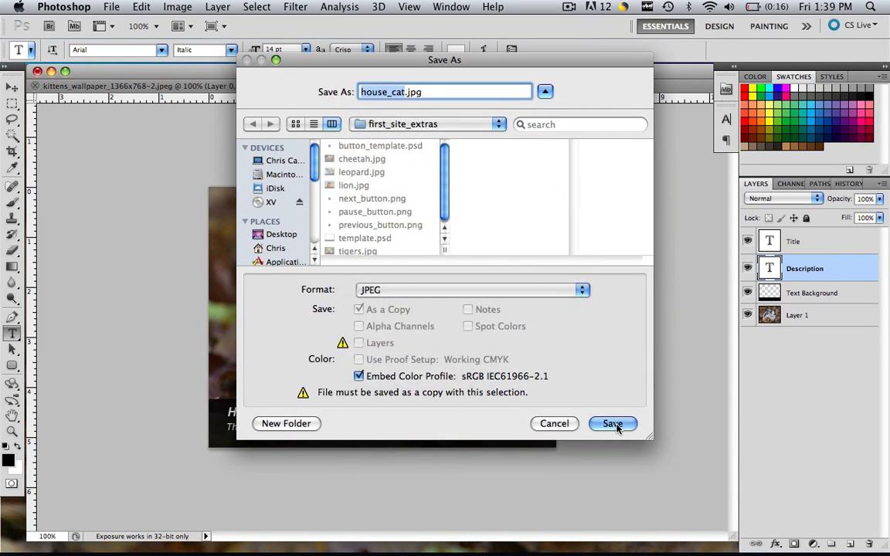
pyautogui.click(611, 423)
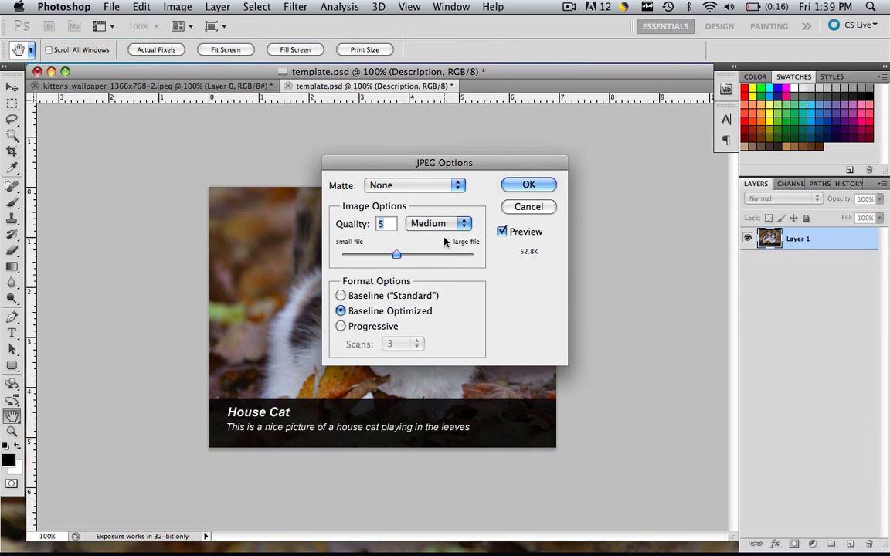
# - Set the JPEG quality to 6 (Medium) and confirm the save of house_cat.jpg
pyautogui.moveTo(396, 253); pyautogui.dragTo(427, 253)
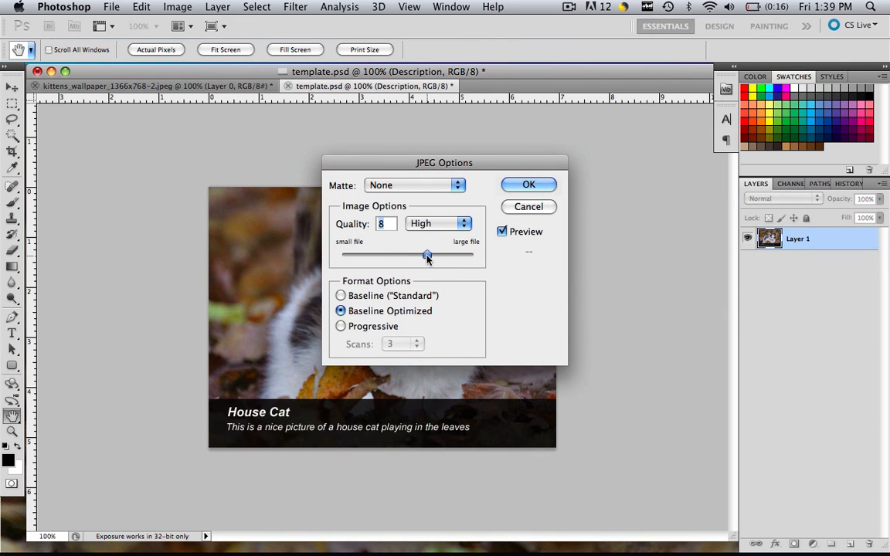
pyautogui.moveTo(426, 255); pyautogui.dragTo(401, 255)
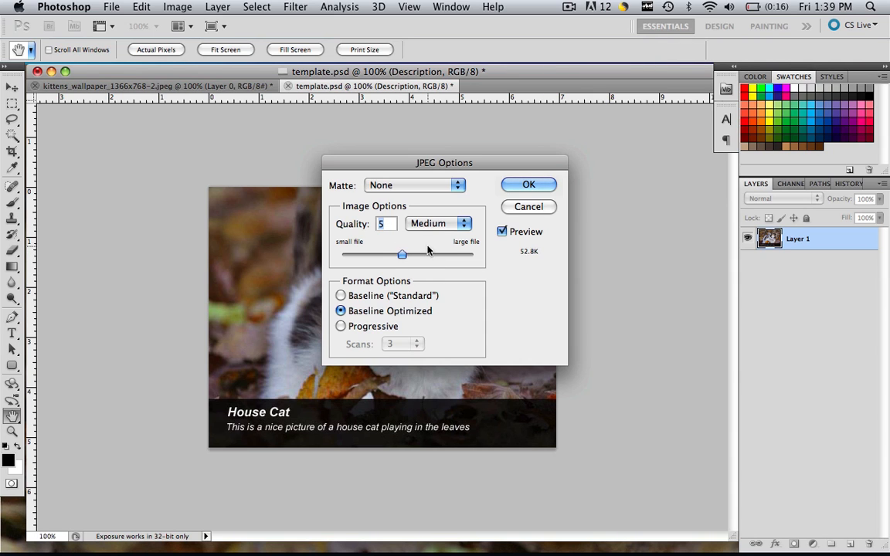
pyautogui.moveTo(402, 253); pyautogui.dragTo(408, 254)
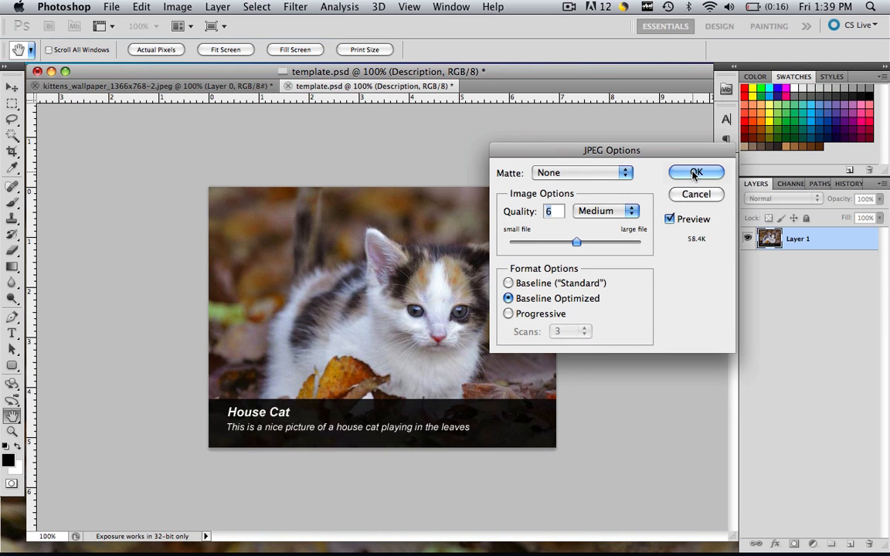
pyautogui.click(695, 173)
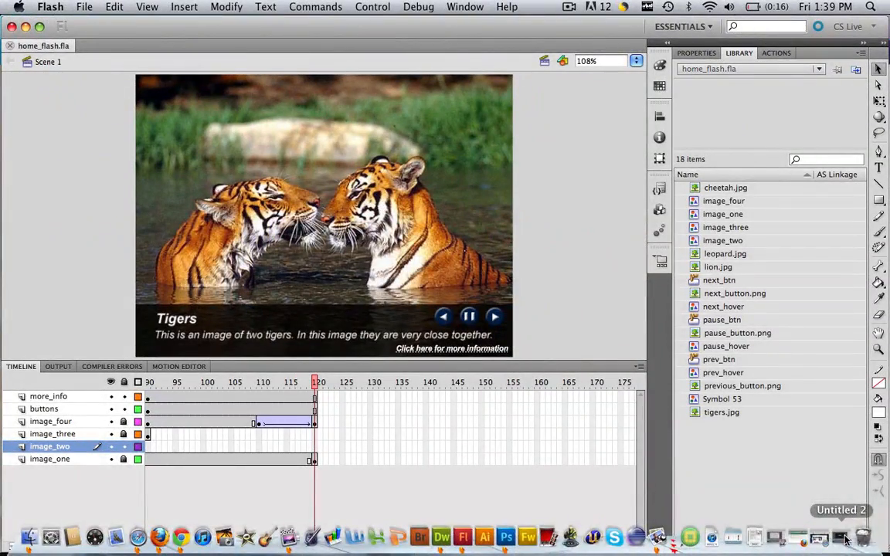
# - Check the Essentials workspace menu before moving the playhead back to the lion image_two frames
pyautogui.click(680, 27)
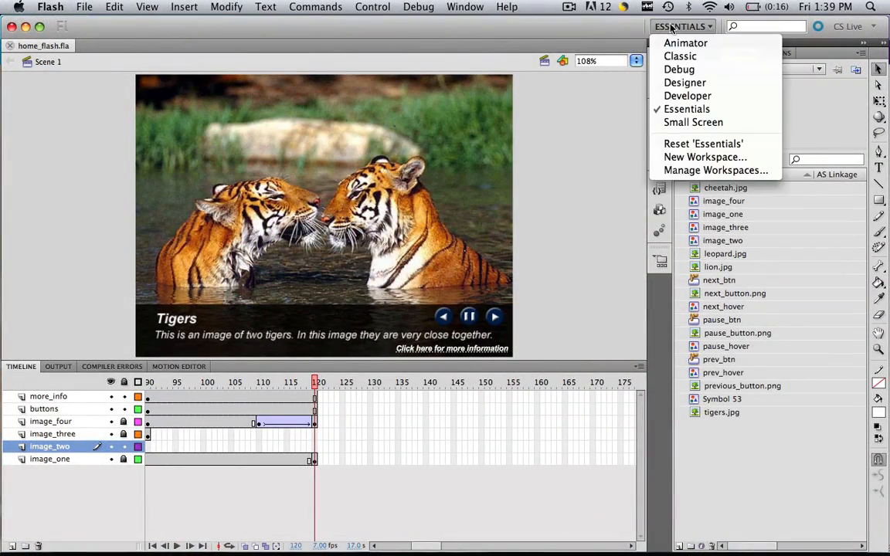
pyautogui.click(679, 26)
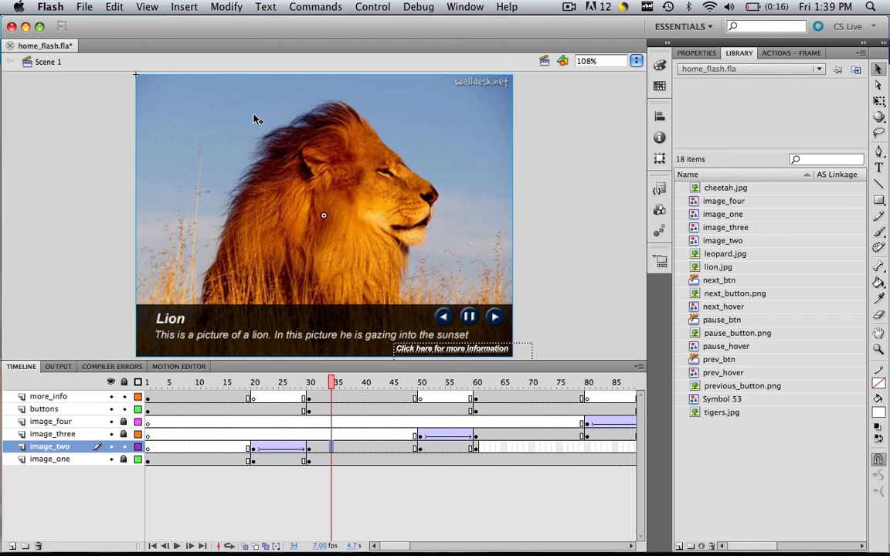
pyautogui.moveTo(93, 14)
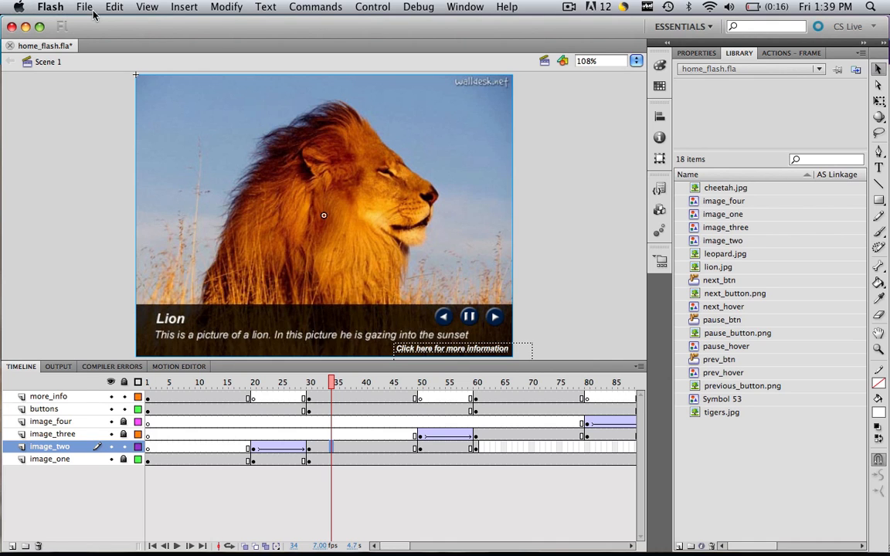
# - Import house_cat.jpg to the Flash library and preview it among the animal images
pyautogui.click(83, 6)
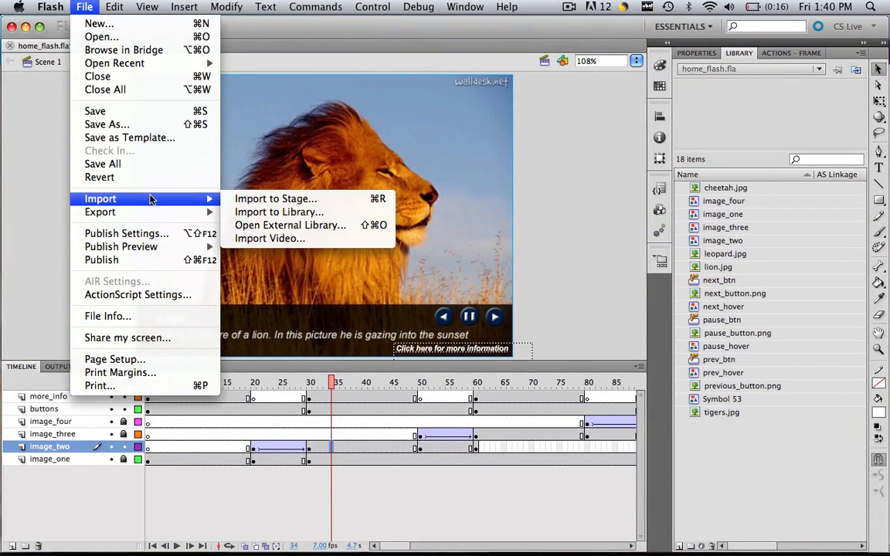
pyautogui.click(278, 211)
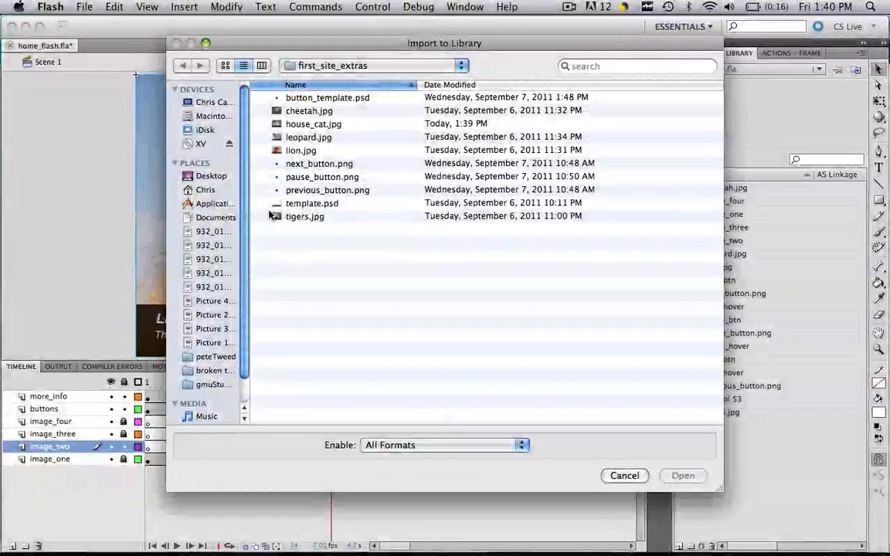
pyautogui.click(312, 124)
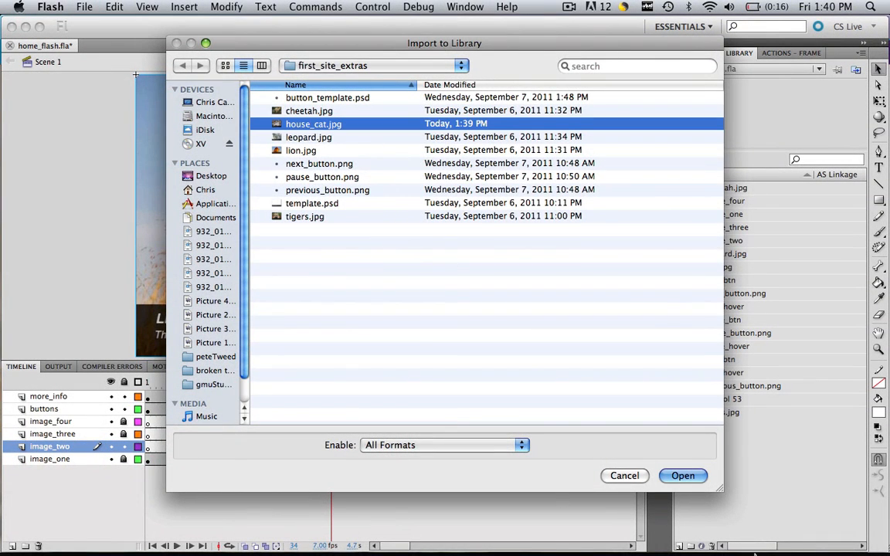
pyautogui.click(683, 476)
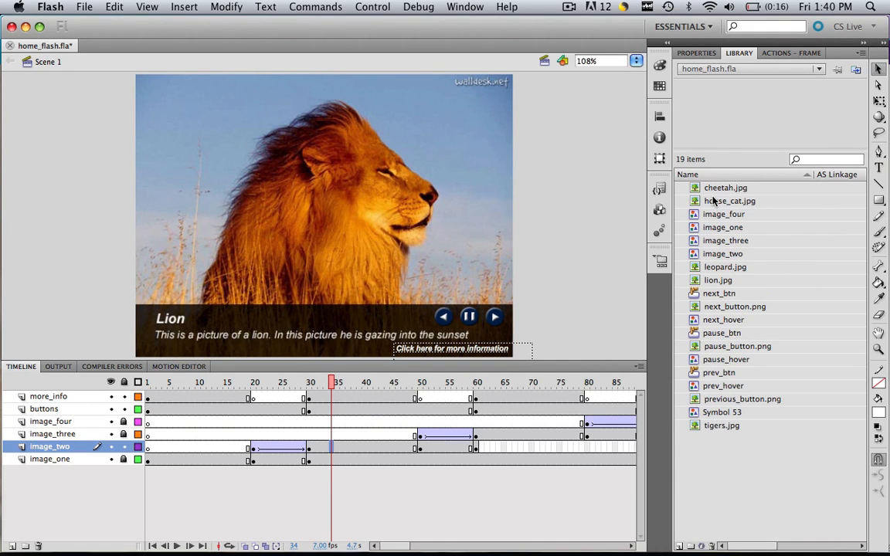
pyautogui.click(729, 201)
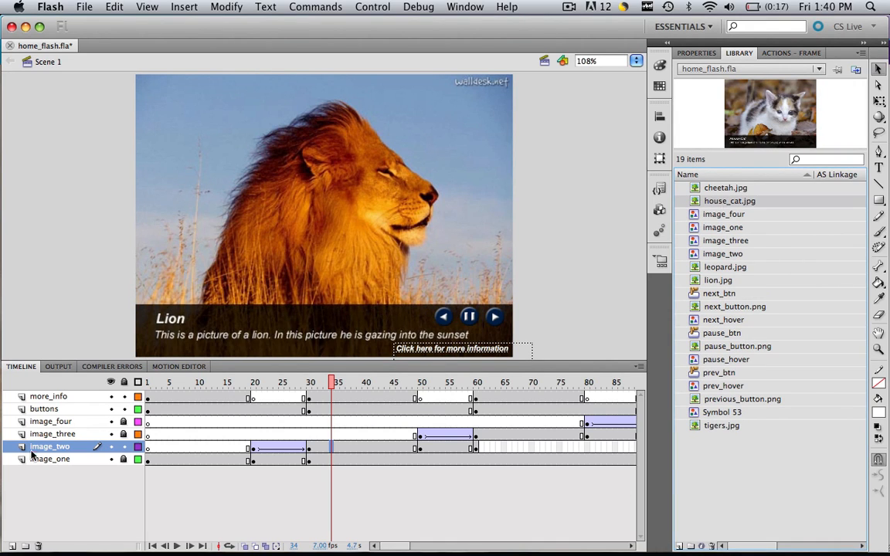
pyautogui.moveTo(285, 475)
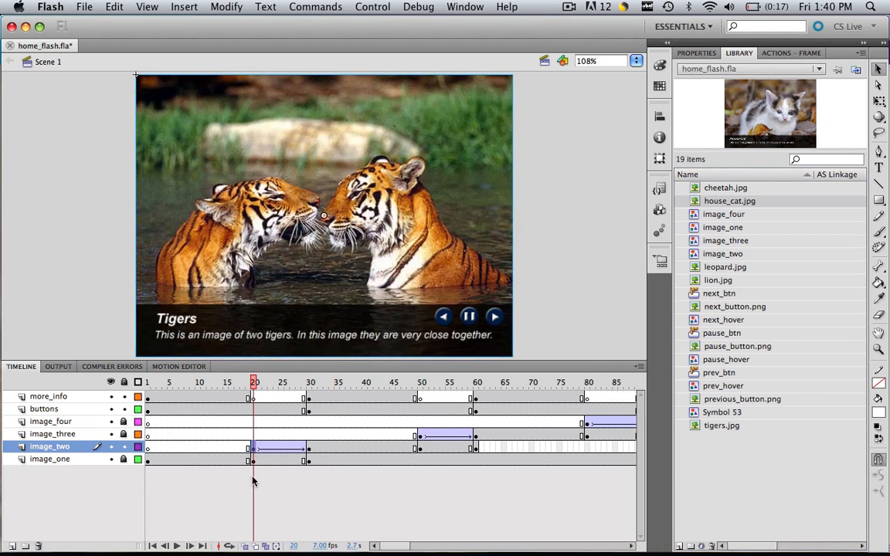
pyautogui.moveTo(253, 451)
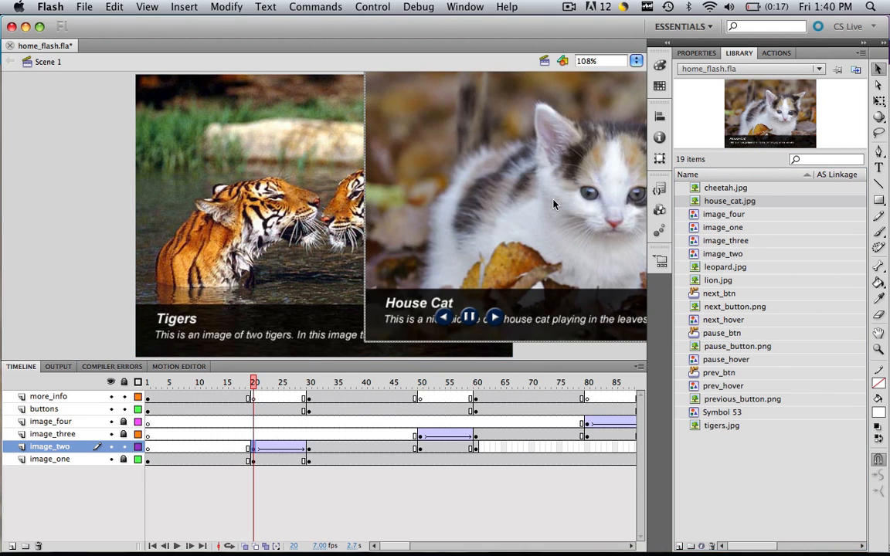
# - Start Convert to Symbol on the house cat picture, cancel it, and reselect the picture on stage
pyautogui.click(226, 6)
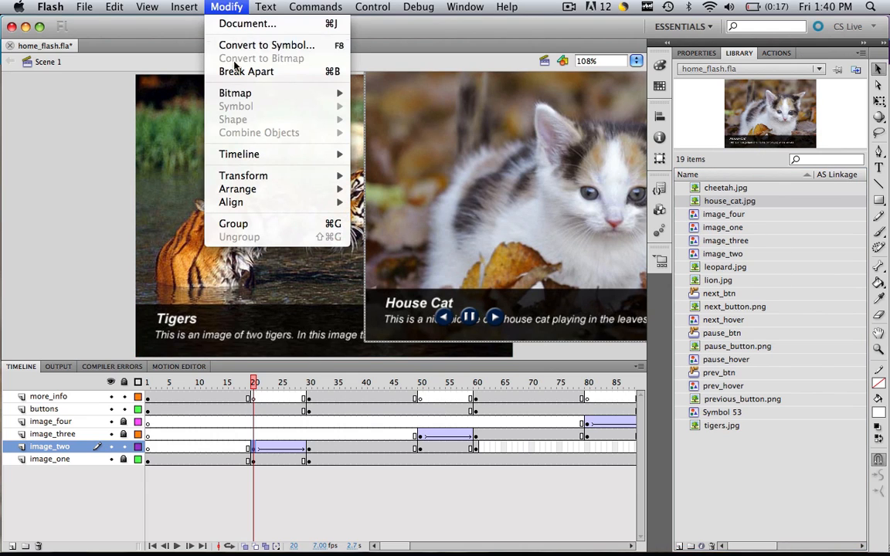
pyautogui.click(265, 43)
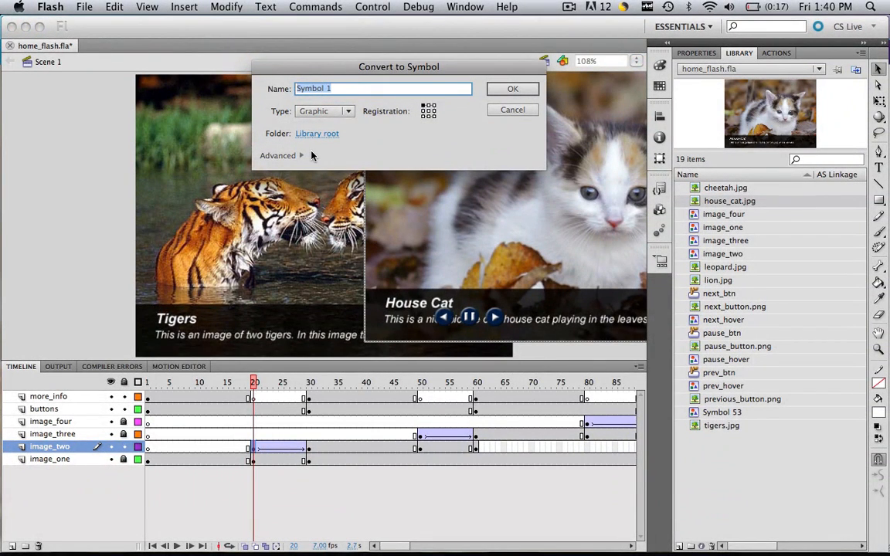
pyautogui.click(513, 108)
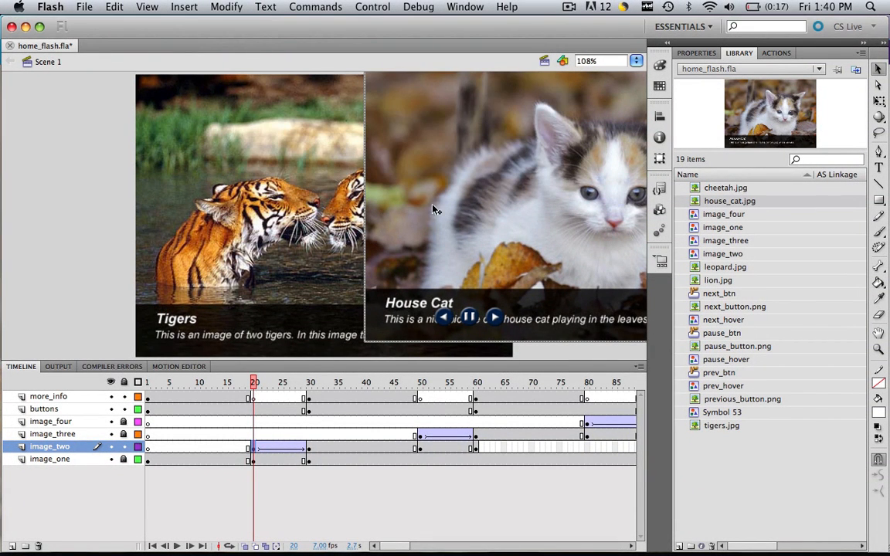
pyautogui.click(722, 254)
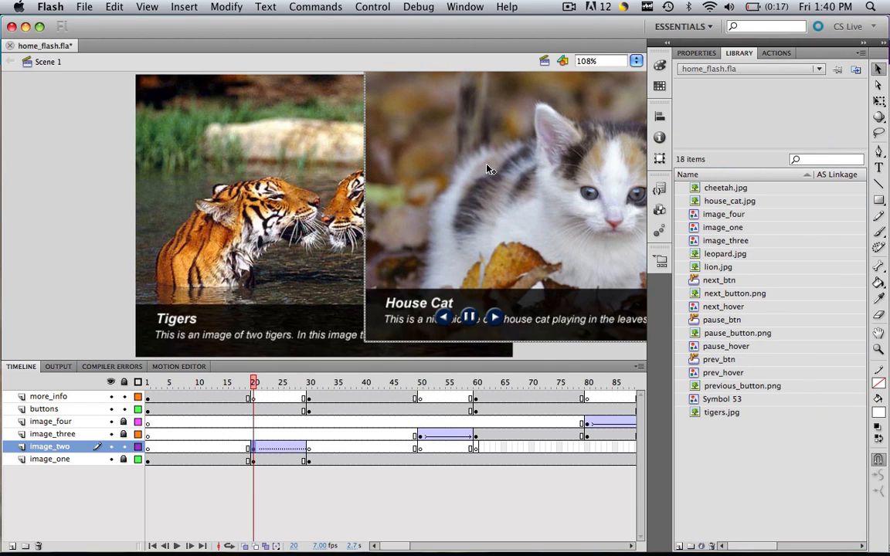
pyautogui.moveTo(226, 7)
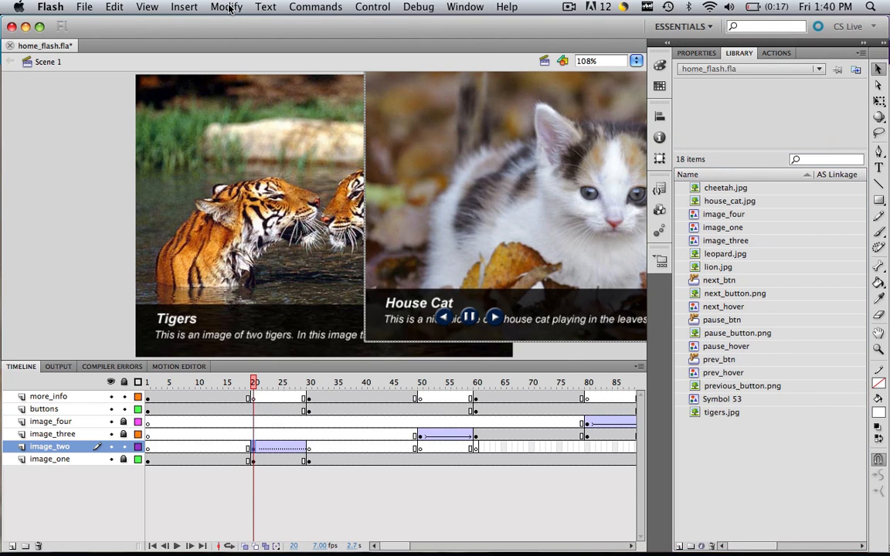
# - Convert the house cat picture to a Graphic symbol named image_two and confirm
pyautogui.click(226, 6)
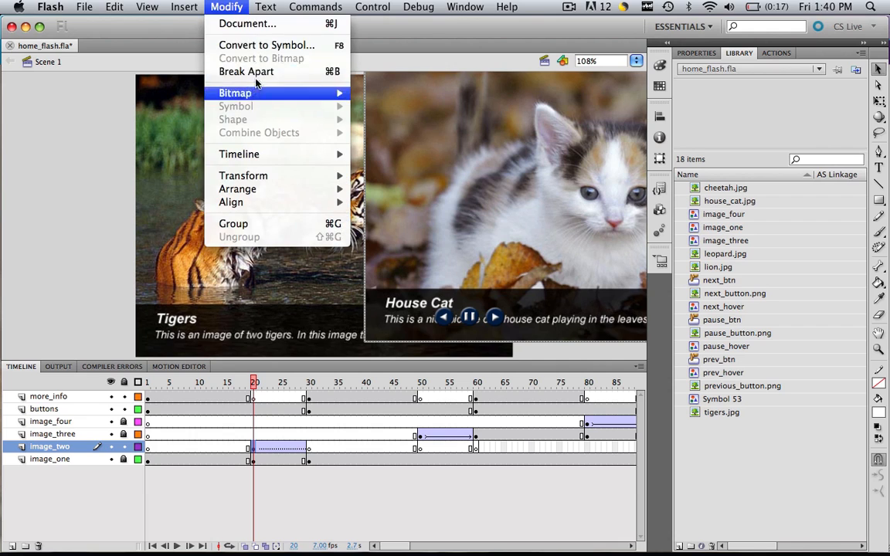
pyautogui.click(266, 45)
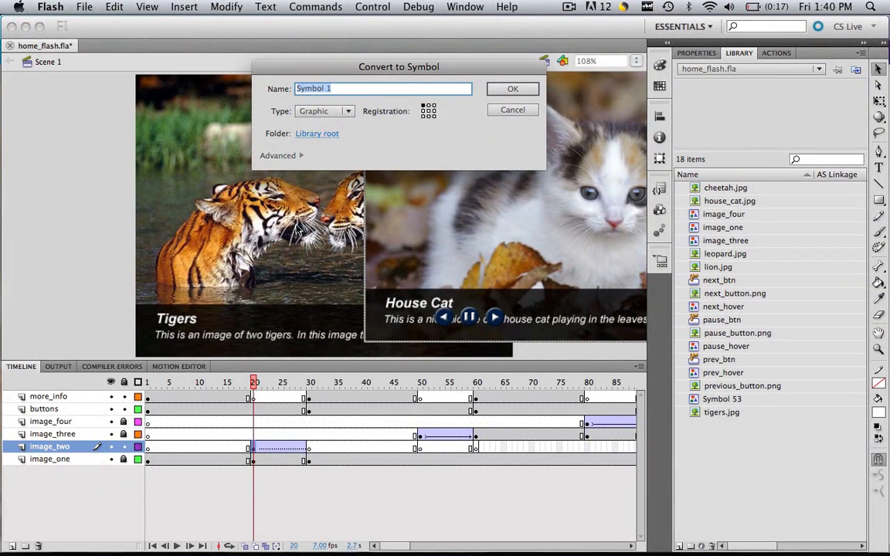
pyautogui.write('image_two')
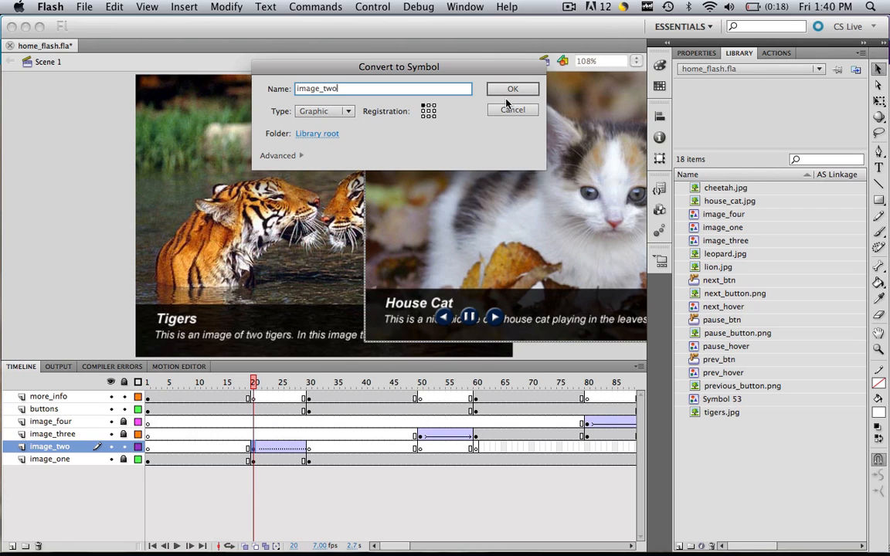
pyautogui.click(513, 88)
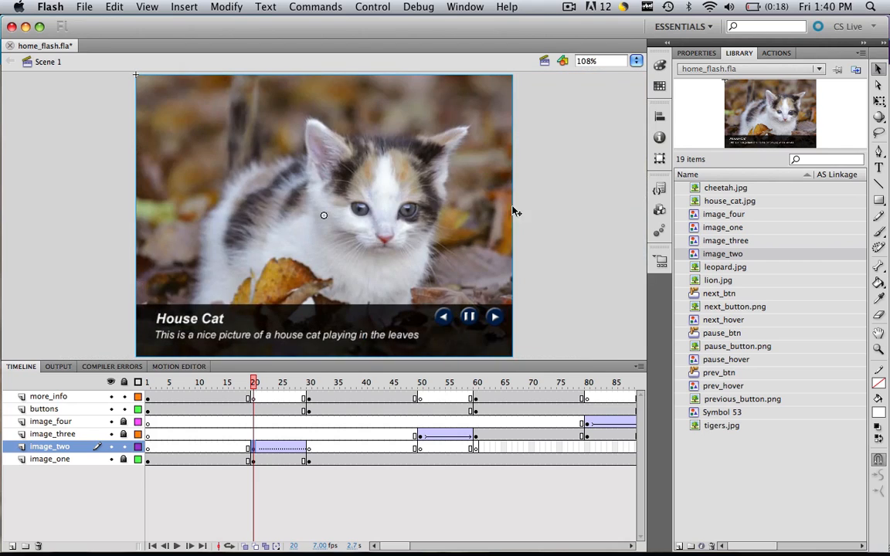
pyautogui.moveTo(343, 225)
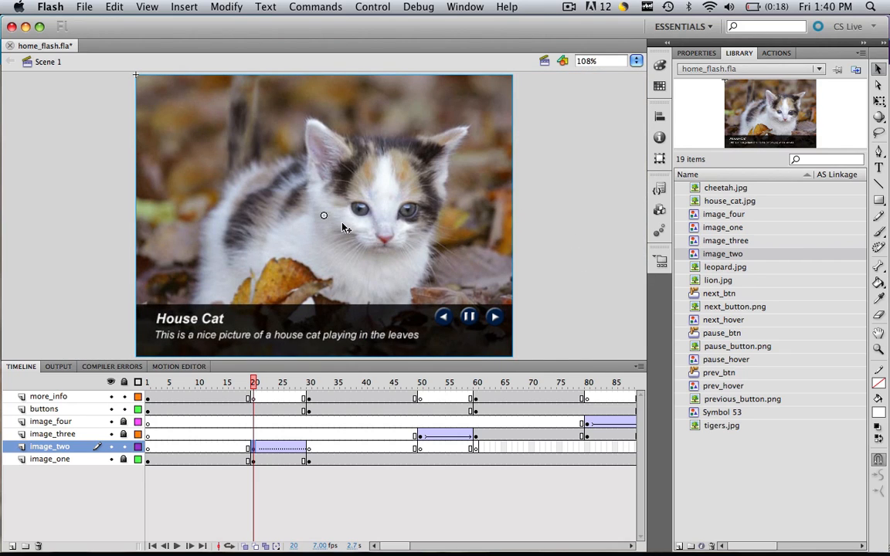
pyautogui.moveTo(352, 308)
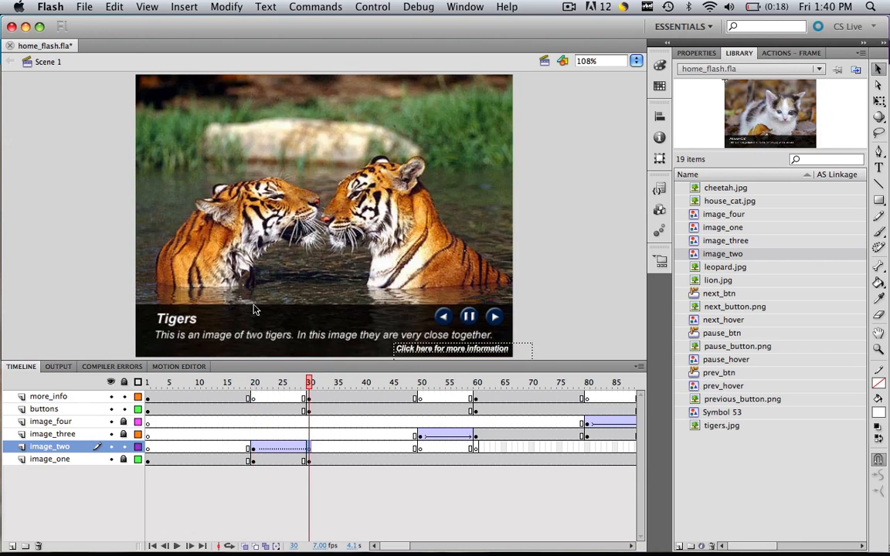
# - Paste the house cat symbol in place into a later image_two keyframe, return to frame 20 and deselect
pyautogui.click(114, 6)
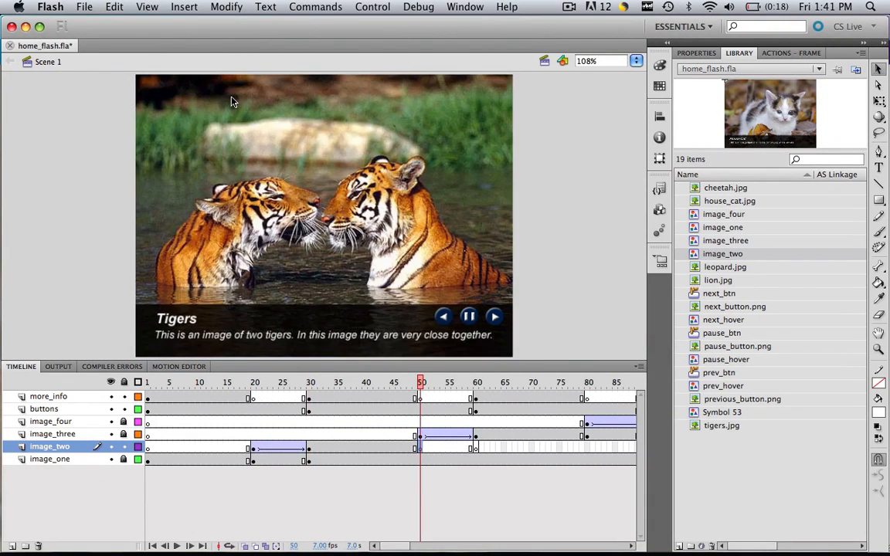
pyautogui.click(115, 6)
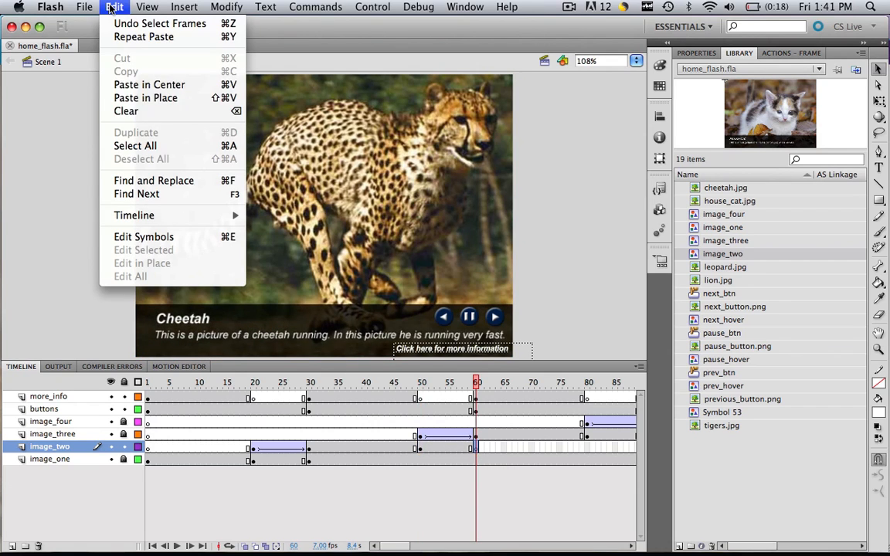
pyautogui.click(423, 319)
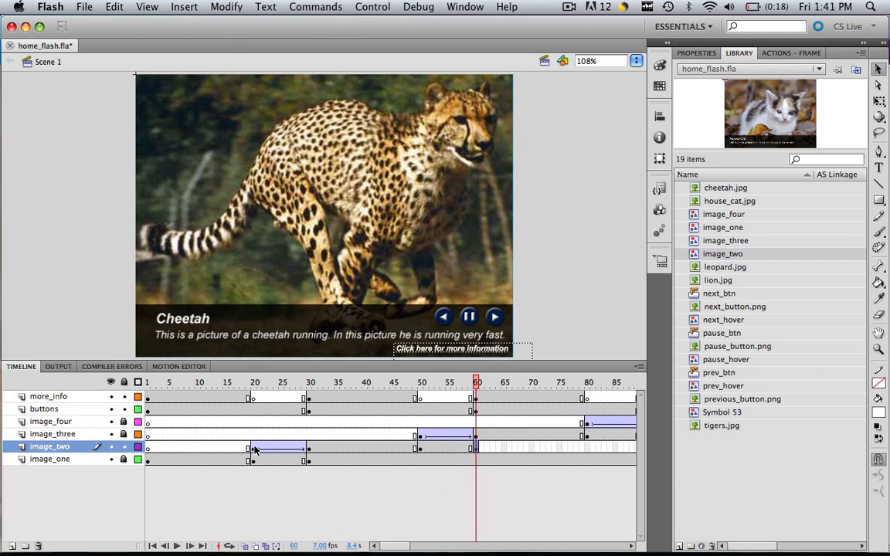
pyautogui.click(253, 381)
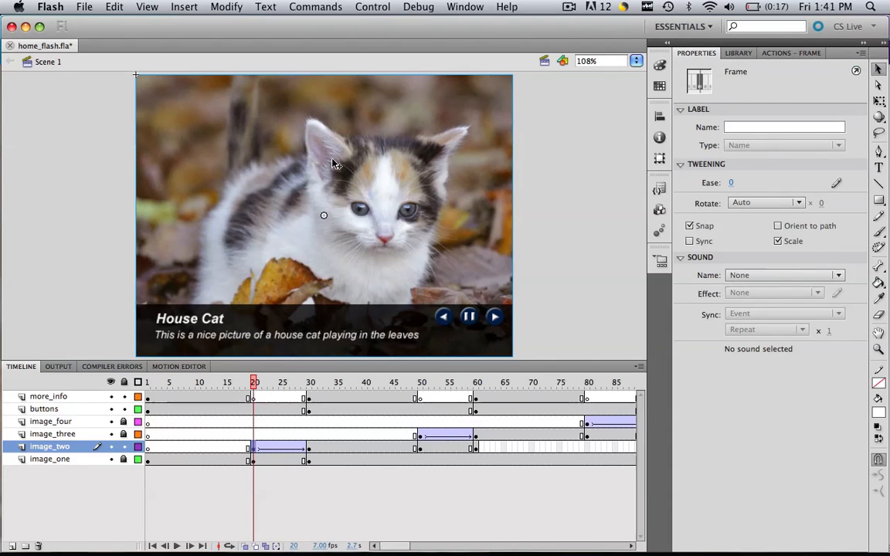
pyautogui.click(782, 210)
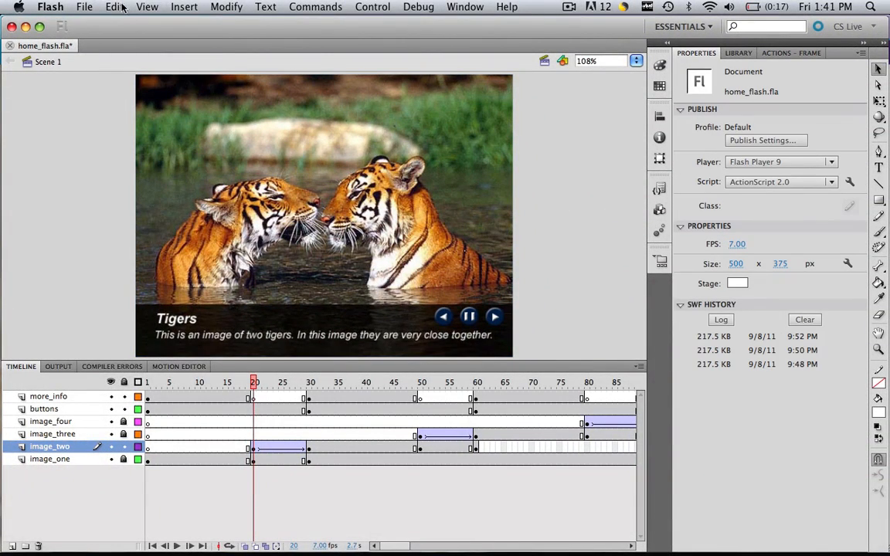
# - Publish a Flash preview of the slideshow so it plays in its own window
pyautogui.click(83, 6)
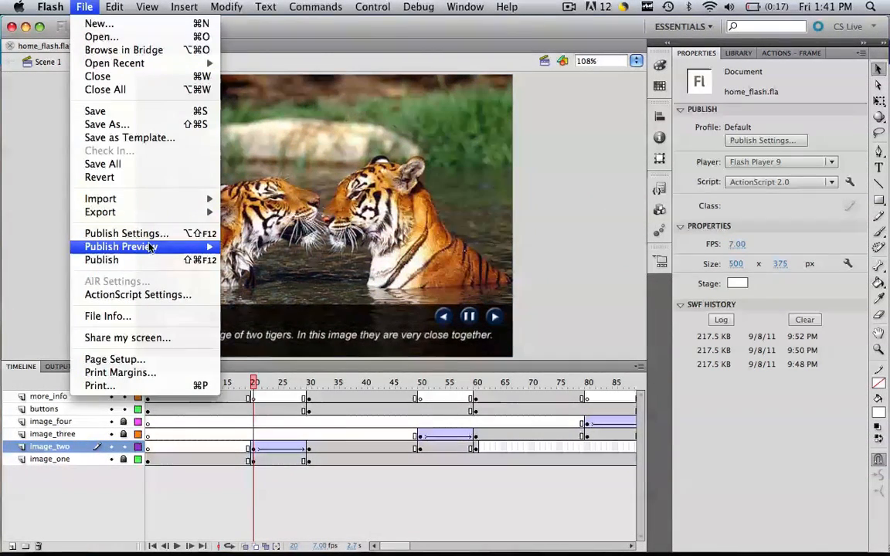
pyautogui.click(102, 259)
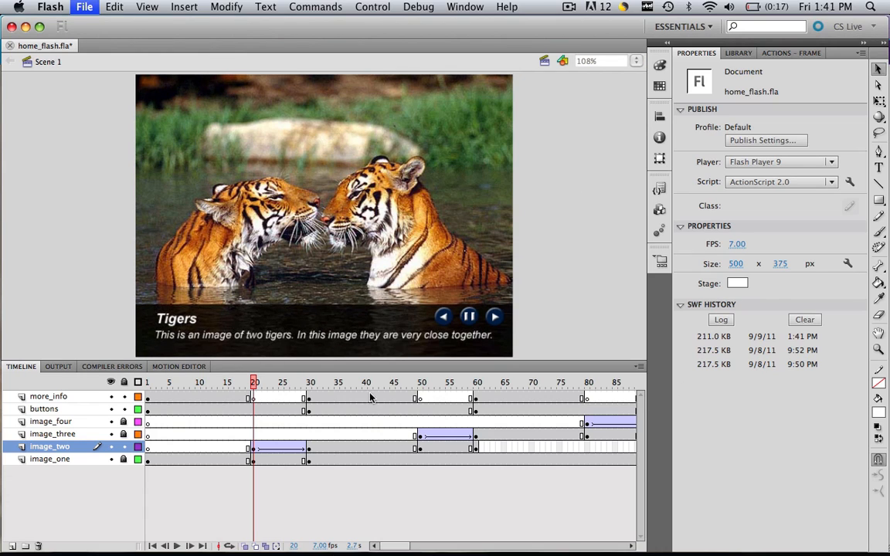
pyautogui.moveTo(441, 450)
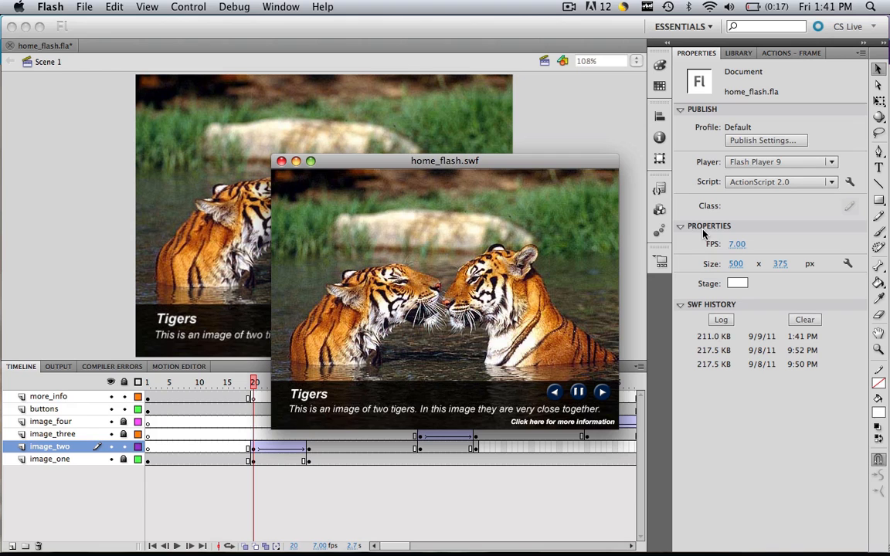
# - Let home_flash.swf play through the slides, then close the preview window
pyautogui.click(602, 393)
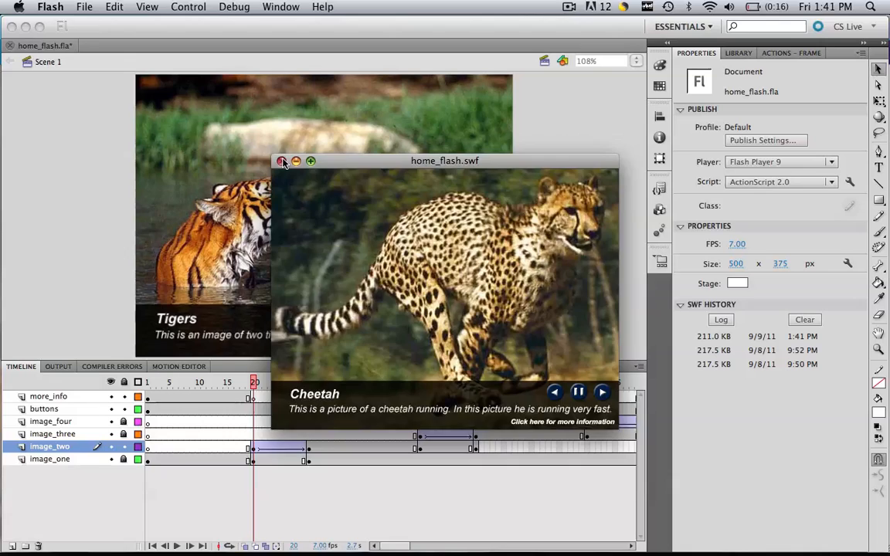
pyautogui.click(281, 161)
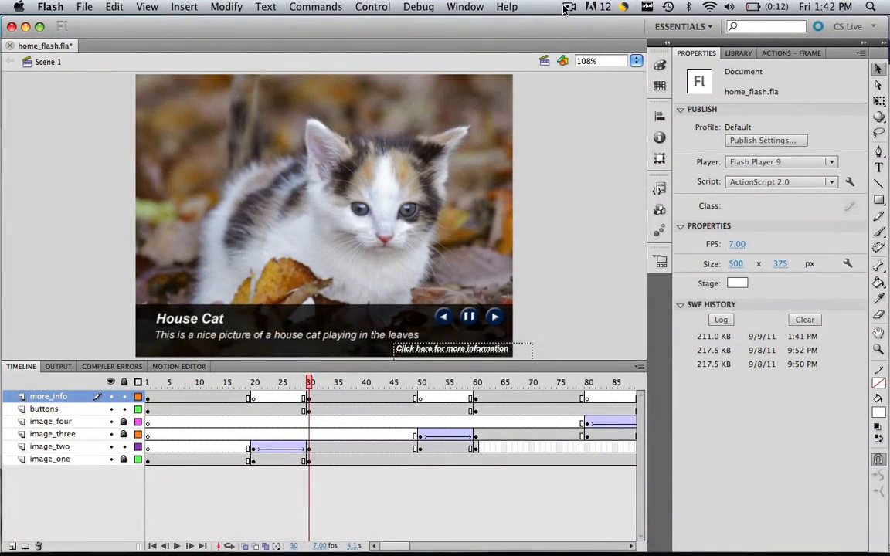
pyautogui.click(568, 6)
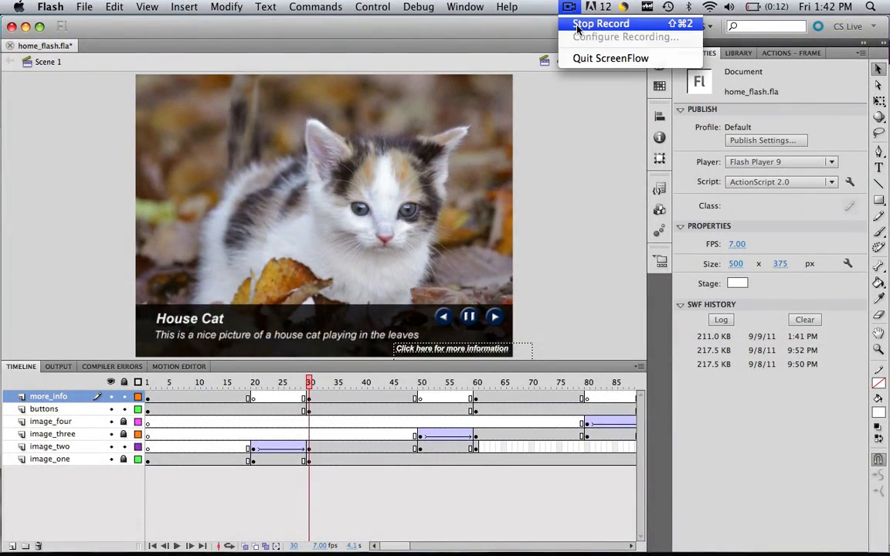